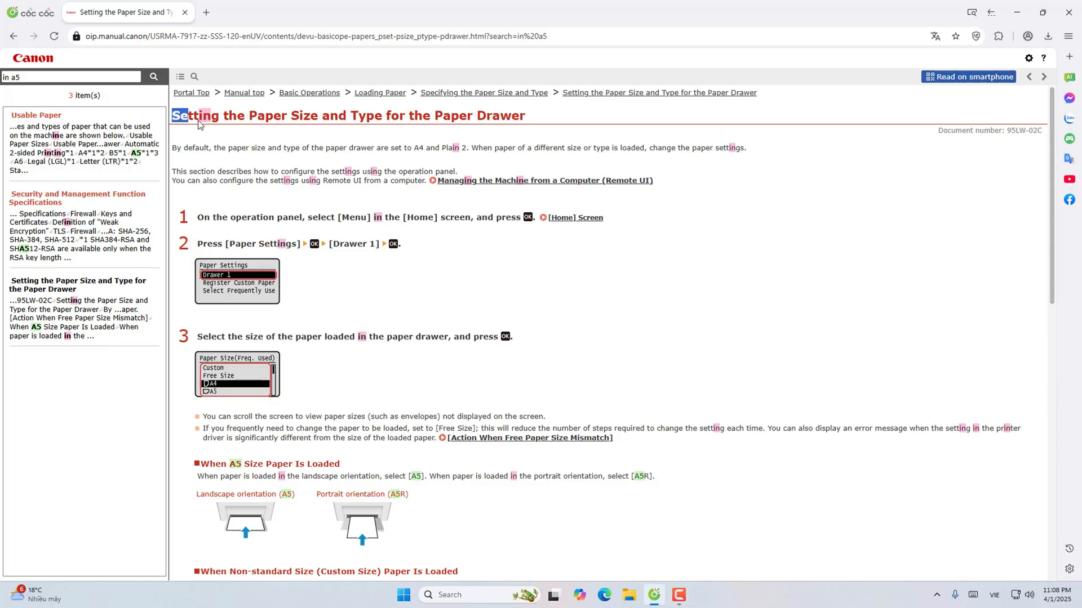
Step: Return to the paper drawer settings page and read down through its instructions
{"action": "double_click", "coordinate": [193, 148]}
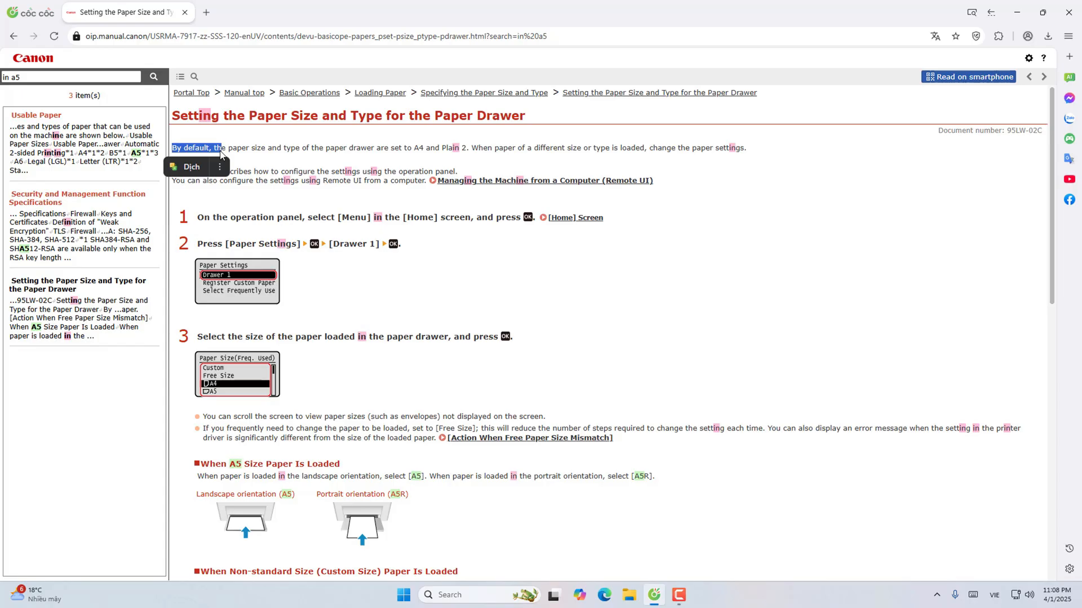
{"action": "mouse_move", "coordinate": [237, 160]}
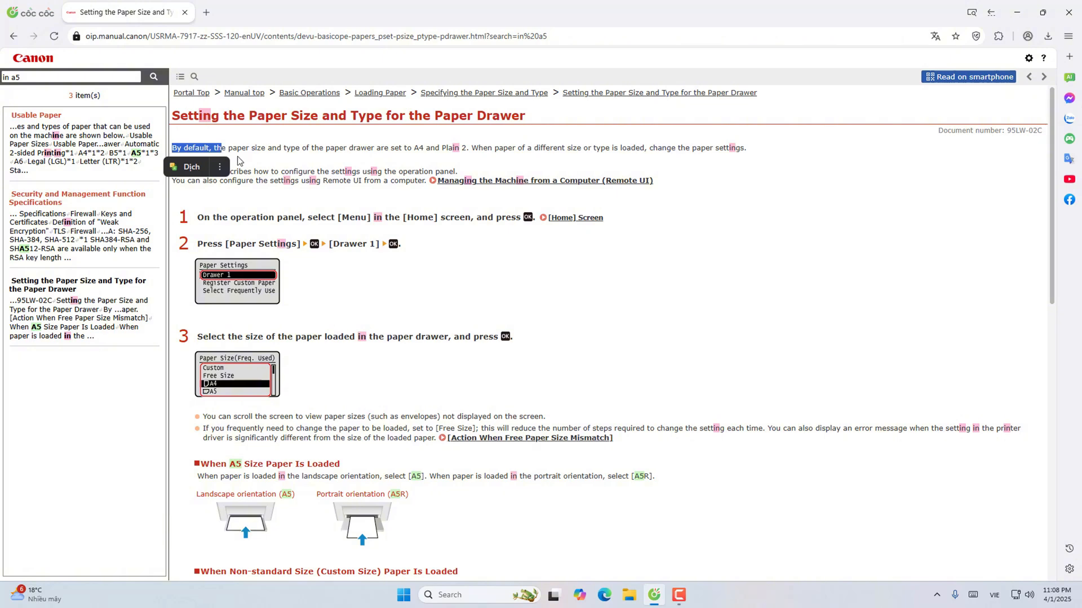
{"action": "mouse_move", "coordinate": [455, 187]}
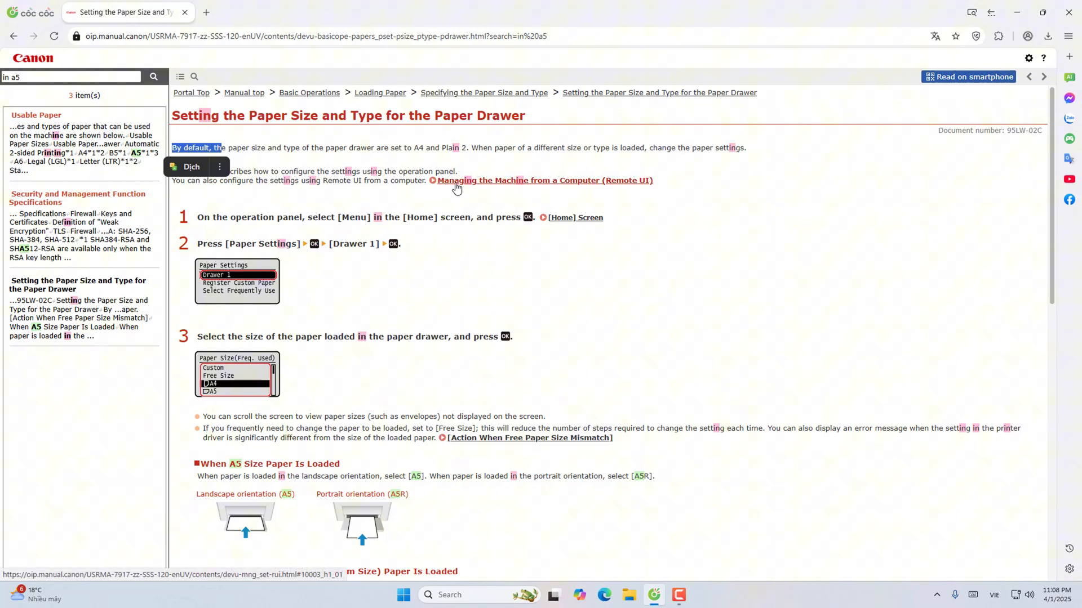
{"action": "mouse_move", "coordinate": [607, 194]}
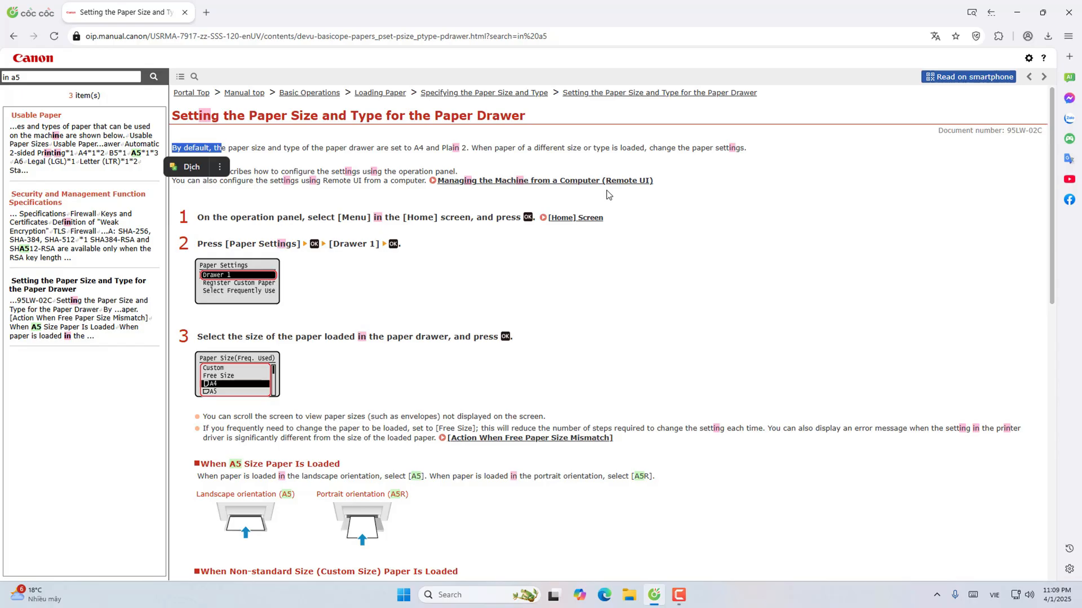
{"action": "scroll", "scroll_direction": "down", "scroll_amount": 3}
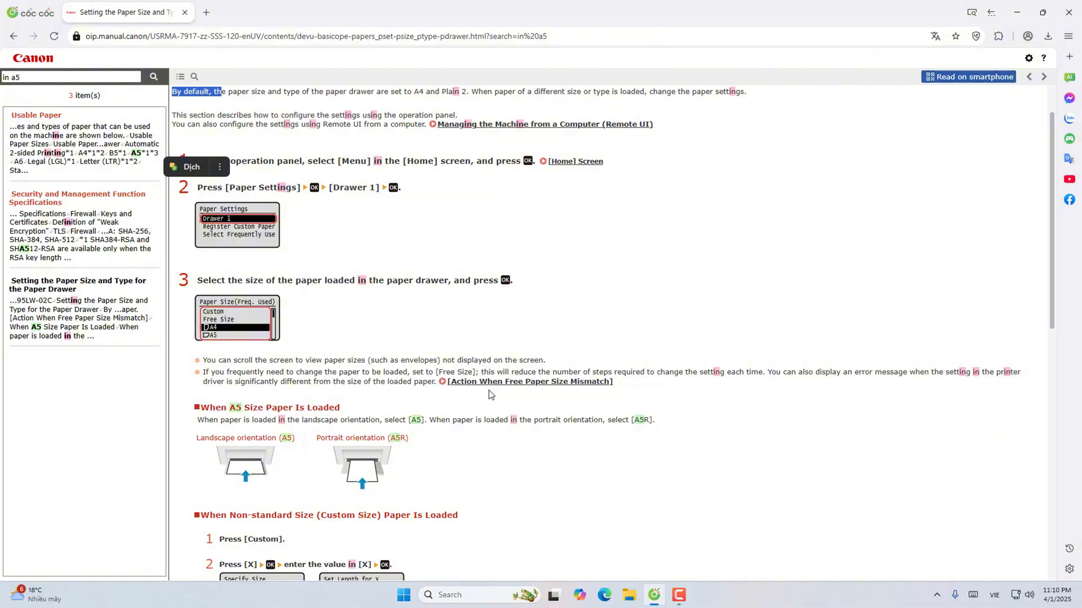
{"action": "mouse_move", "coordinate": [516, 397]}
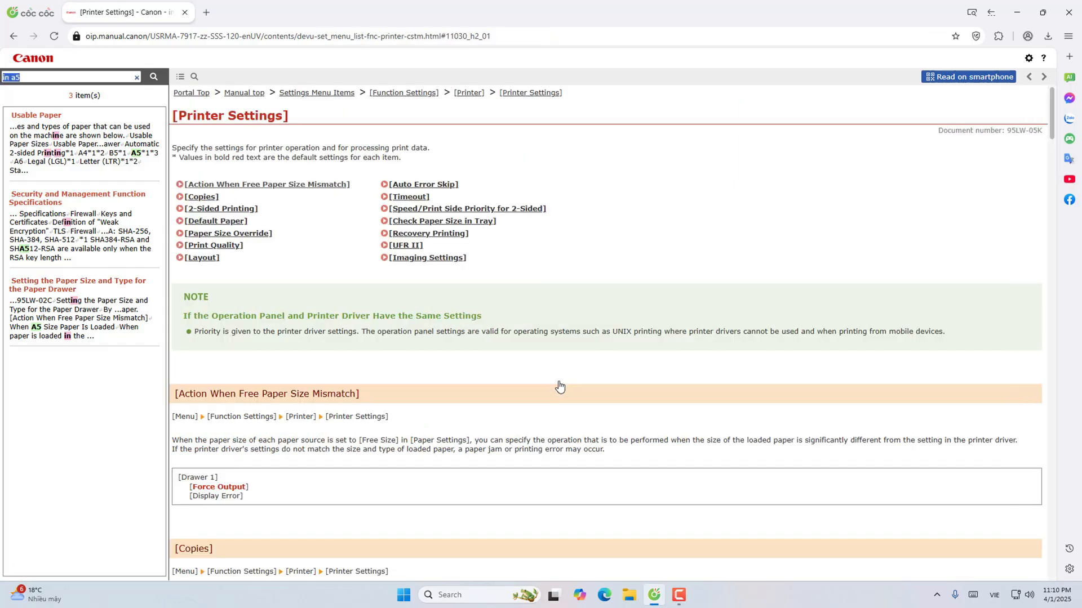
{"action": "scroll", "scroll_direction": "down", "scroll_amount": 3}
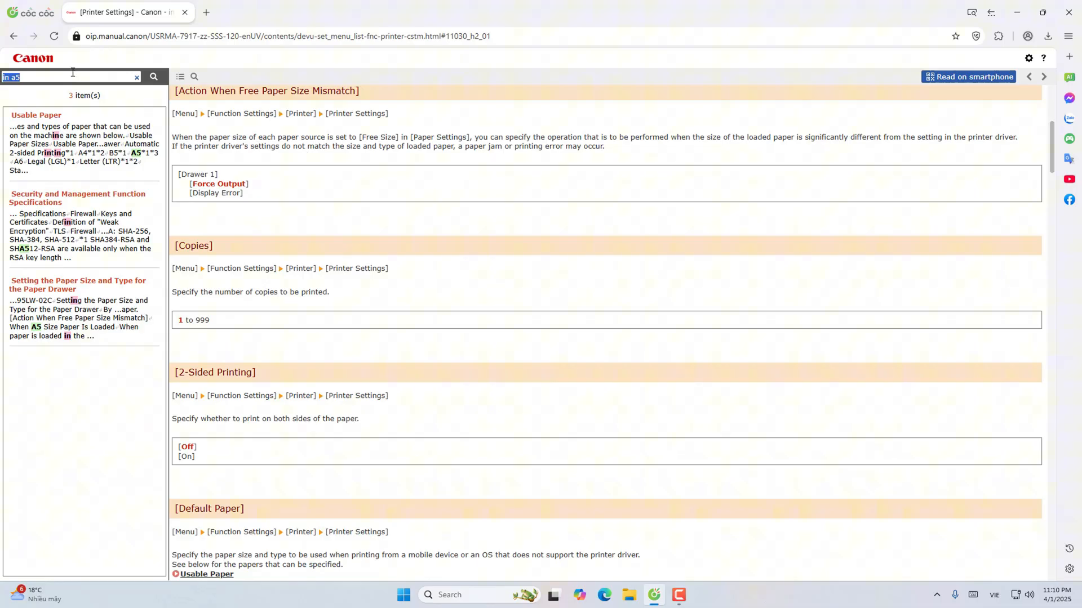
{"action": "left_click", "coordinate": [78, 284]}
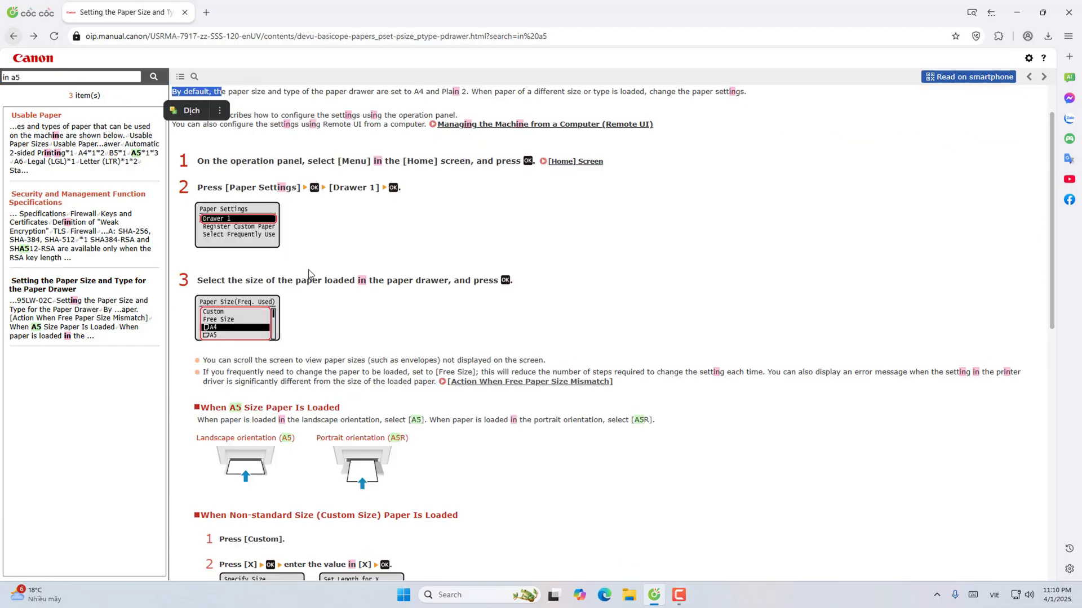
{"action": "scroll", "scroll_direction": "down", "scroll_amount": 3}
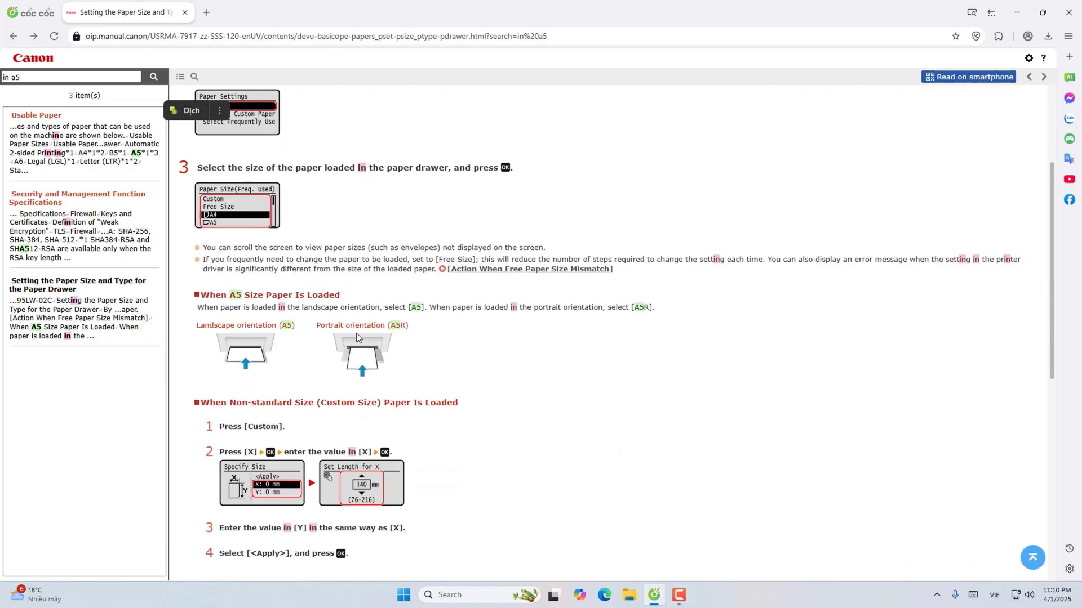
{"action": "scroll", "scroll_direction": "down", "scroll_amount": 3}
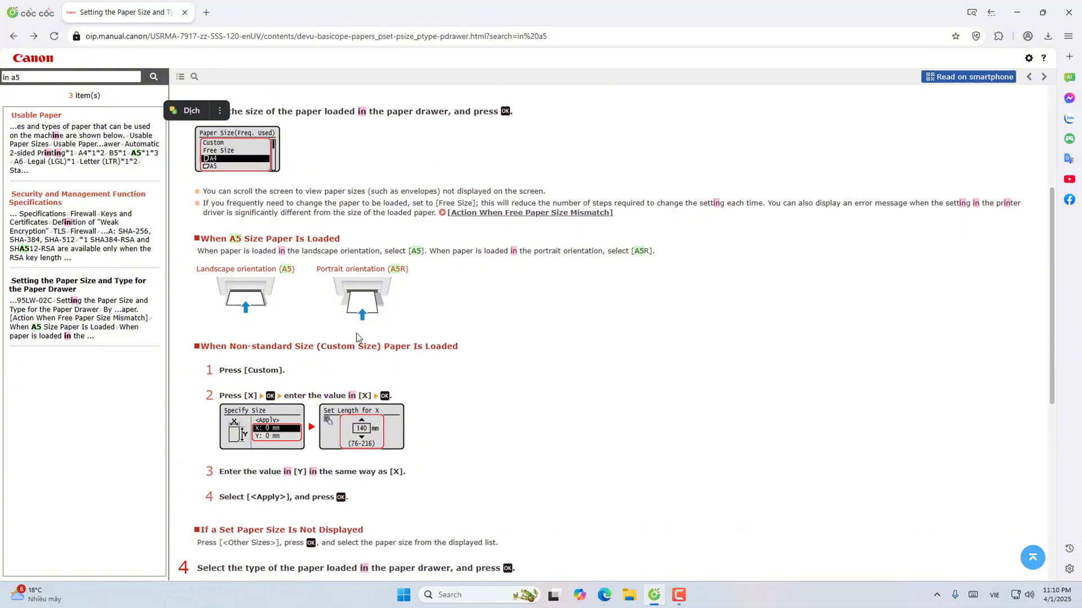
{"action": "scroll", "scroll_direction": "down", "scroll_amount": 3}
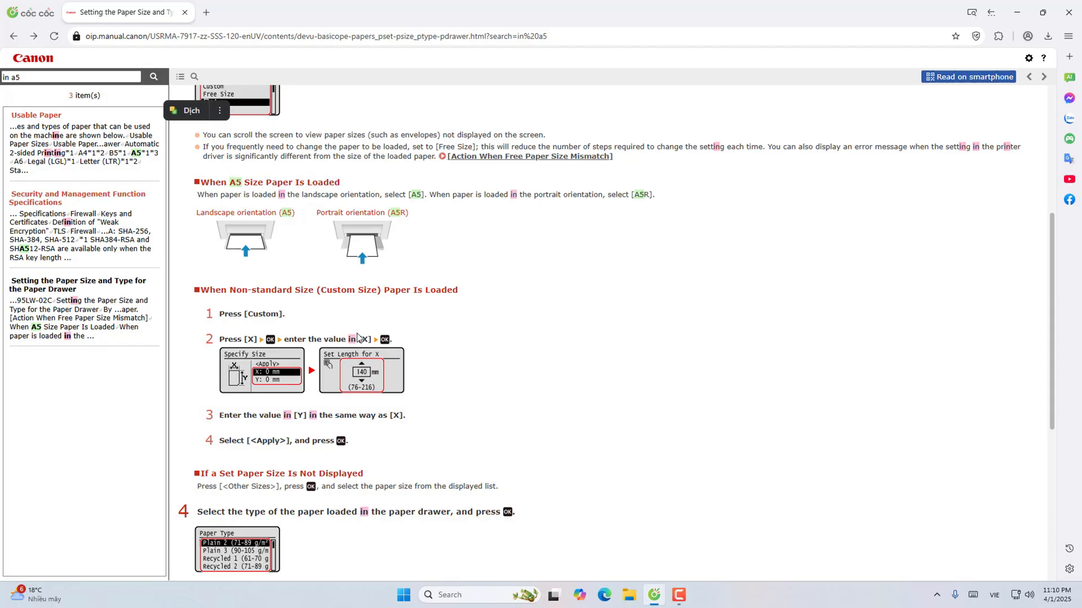
{"action": "mouse_move", "coordinate": [354, 254]}
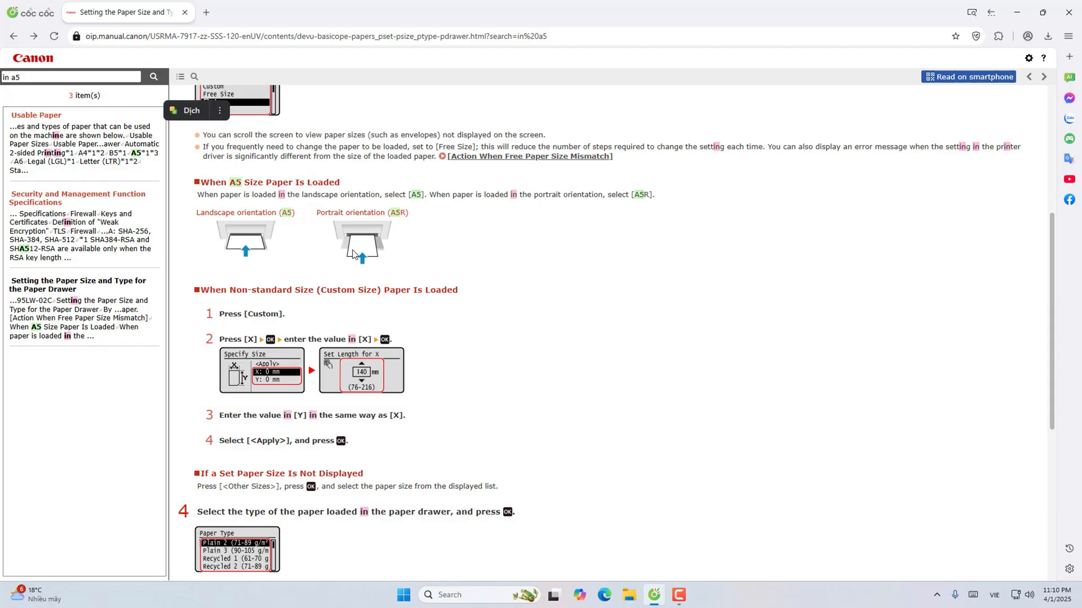
{"action": "mouse_move", "coordinate": [381, 242]}
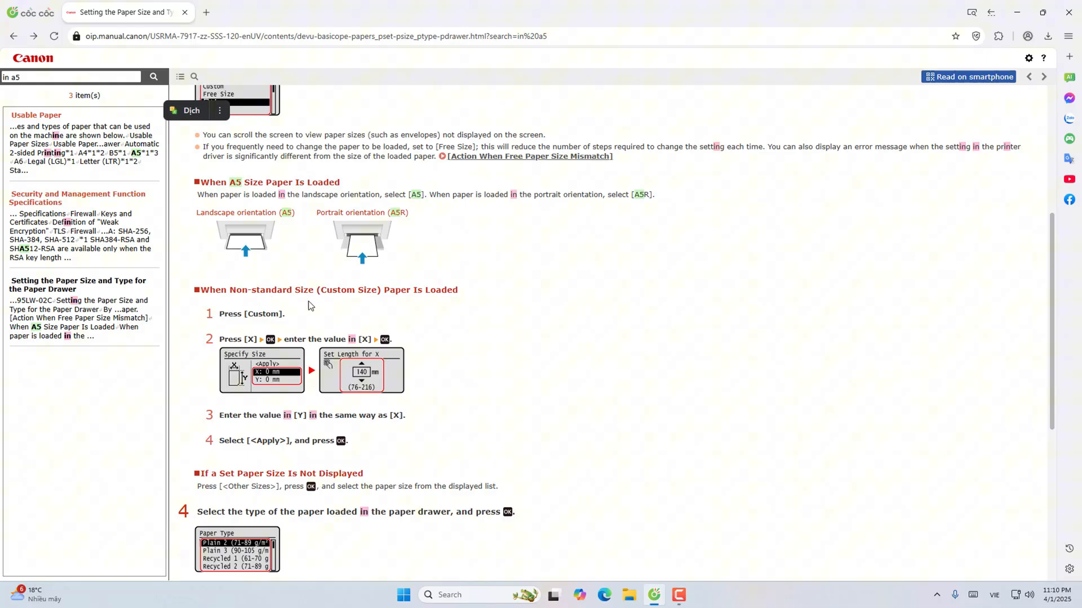
{"action": "mouse_move", "coordinate": [301, 311]}
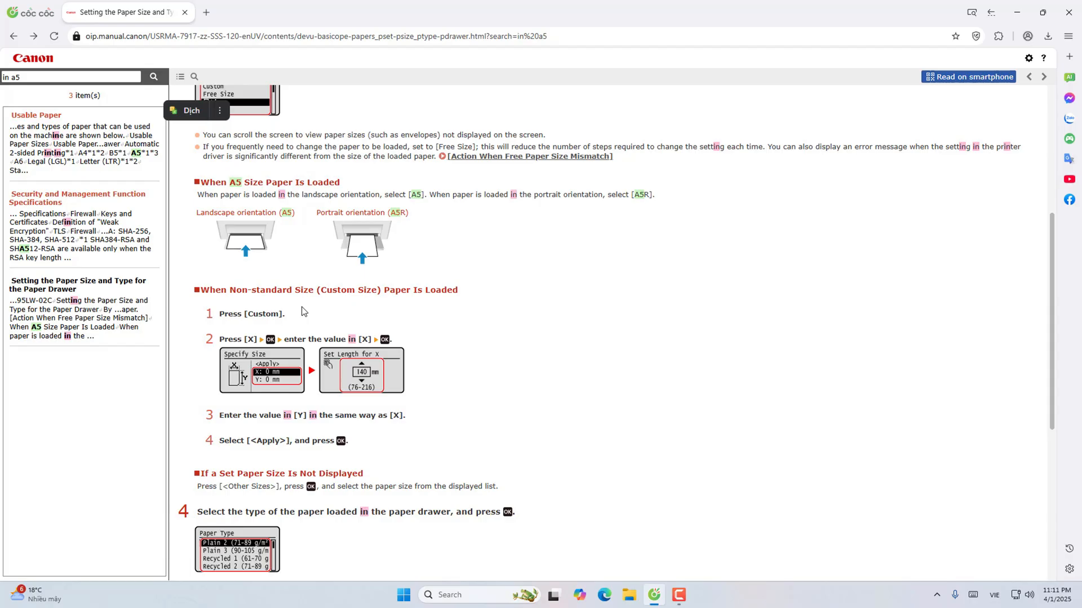
Step: Reach the NOTE box and follow its link to the Hiding Unused Paper Sizes page
{"action": "scroll", "scroll_direction": "down", "scroll_amount": 3}
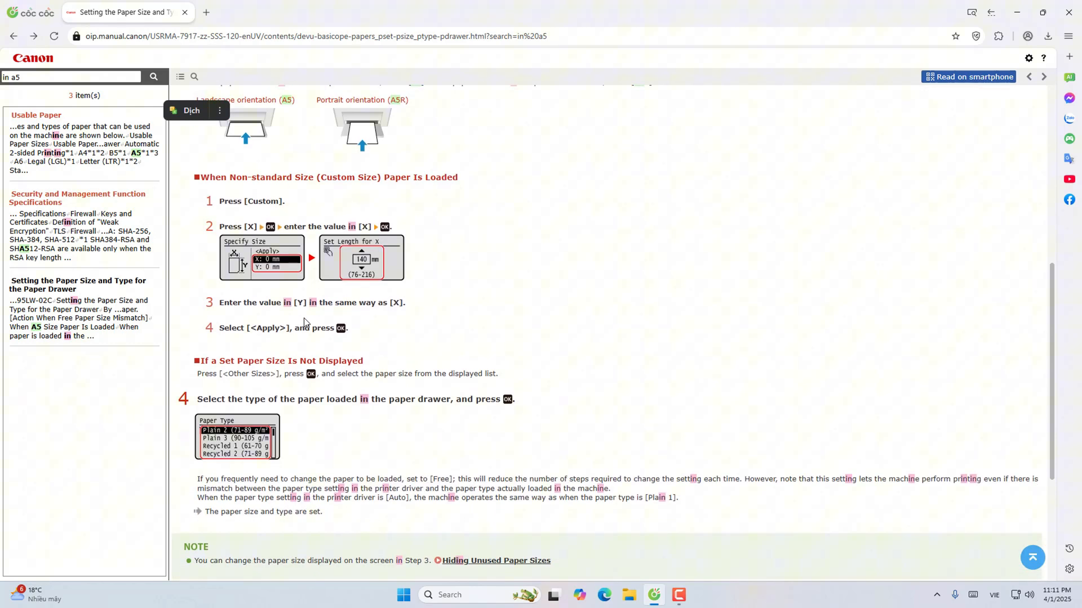
{"action": "scroll", "scroll_direction": "down", "scroll_amount": 3}
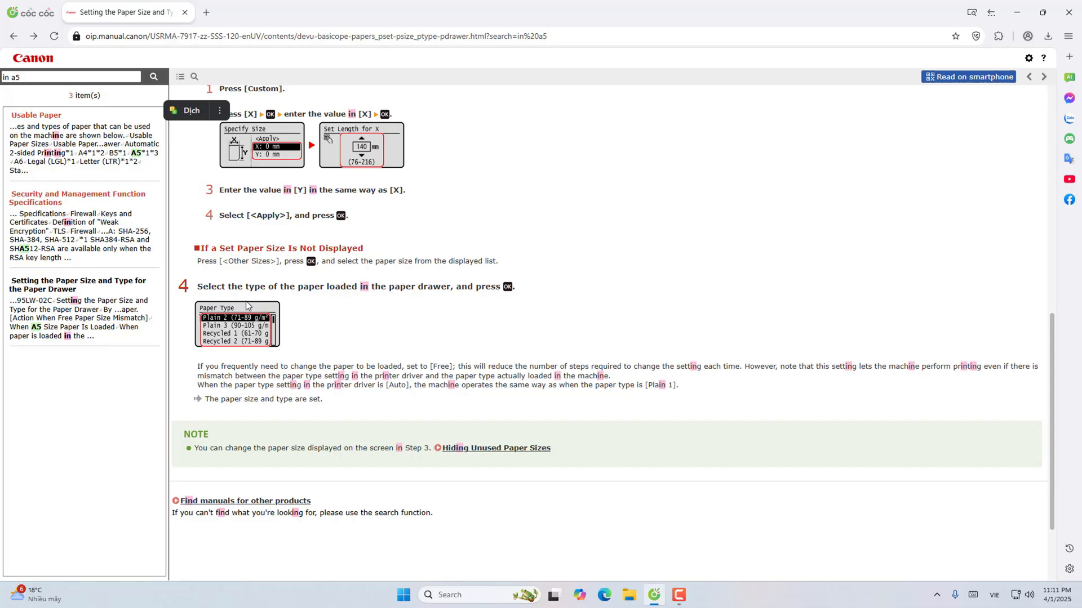
{"action": "mouse_move", "coordinate": [242, 307]}
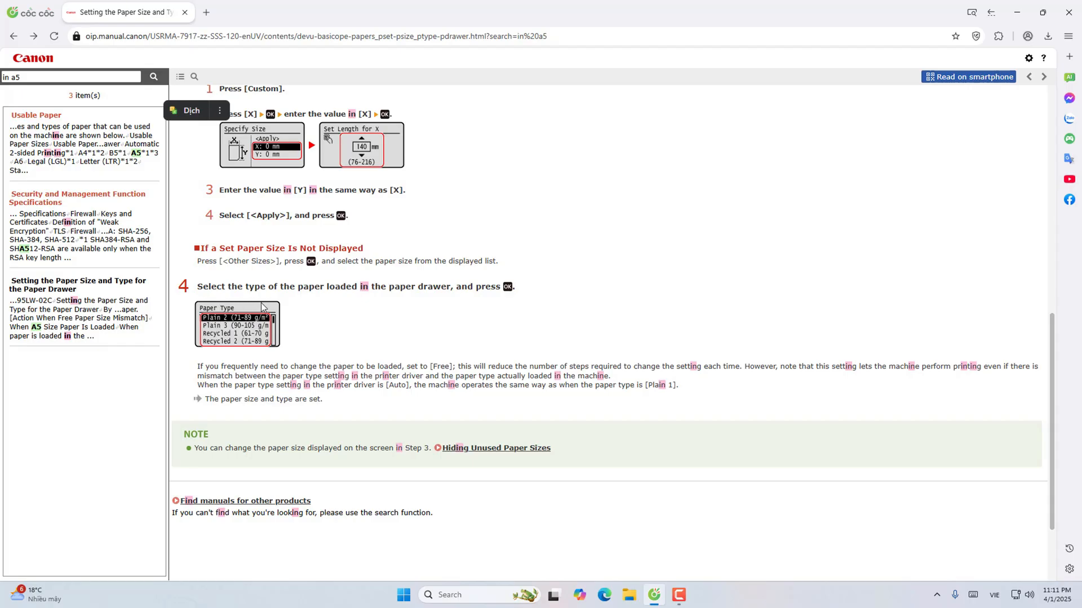
{"action": "scroll", "scroll_direction": "down", "scroll_amount": 3}
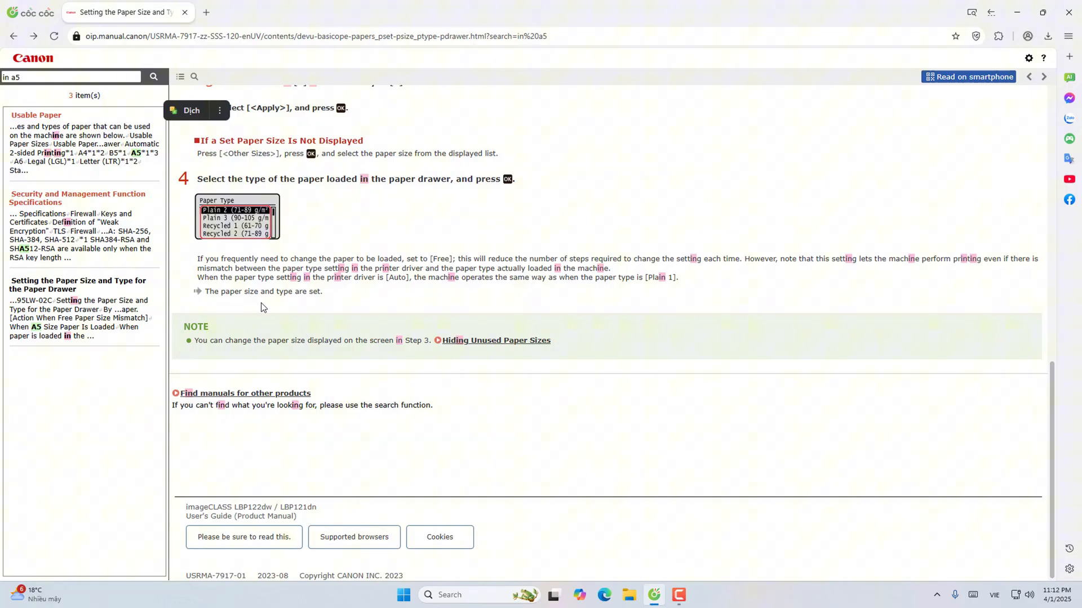
{"action": "mouse_move", "coordinate": [275, 310]}
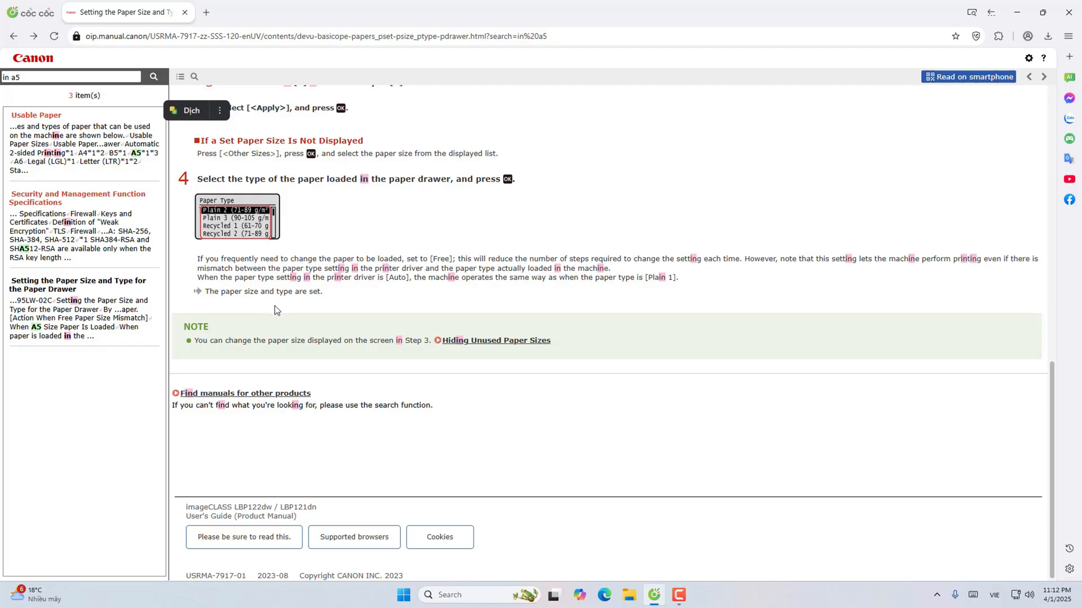
{"action": "mouse_move", "coordinate": [496, 340]}
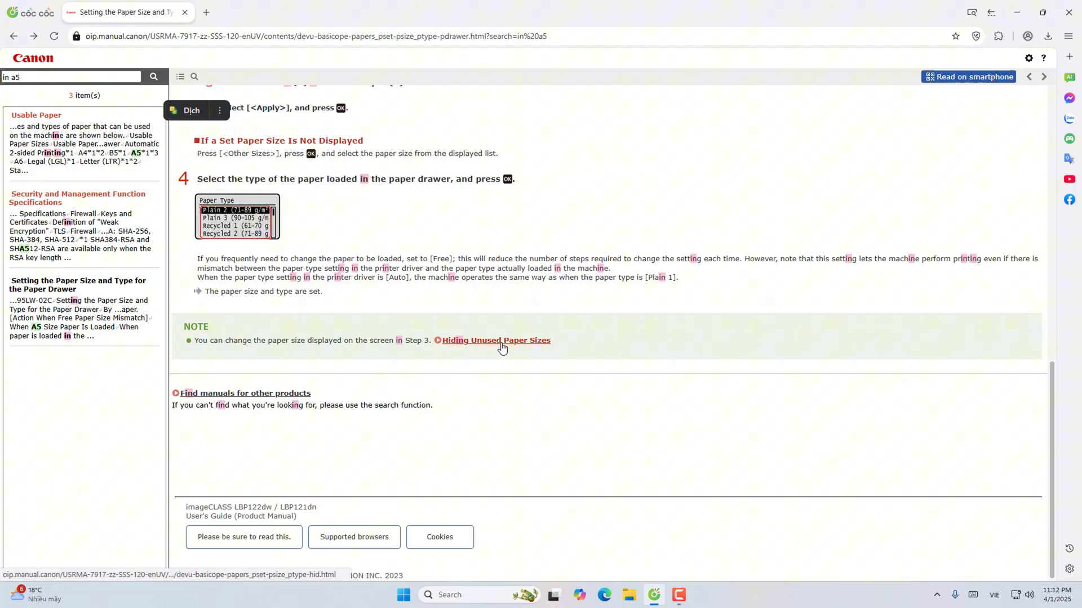
{"action": "left_click", "coordinate": [496, 340]}
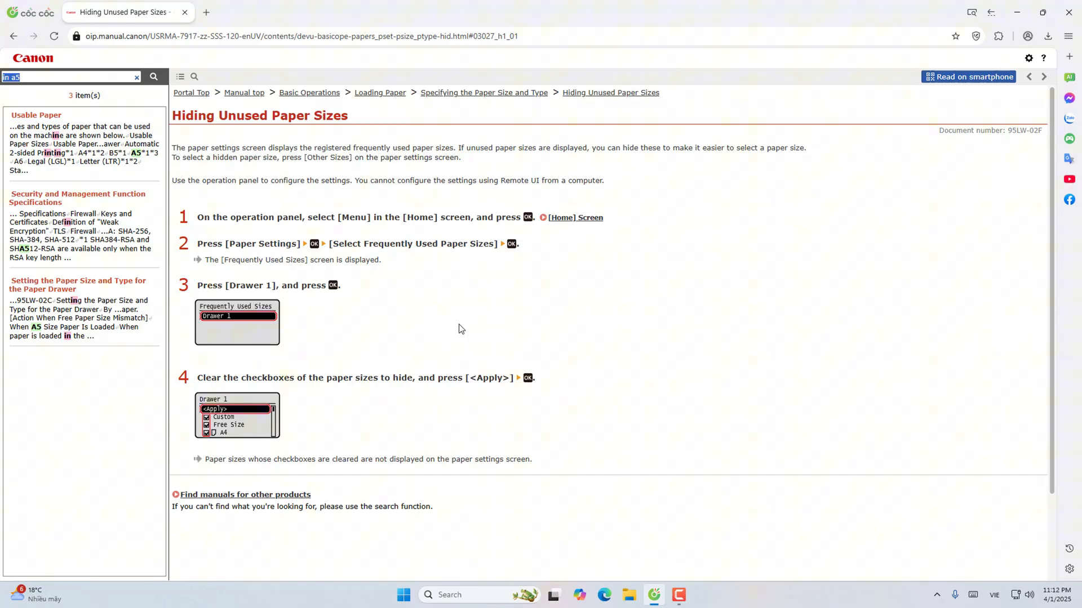
{"action": "mouse_move", "coordinate": [331, 250]}
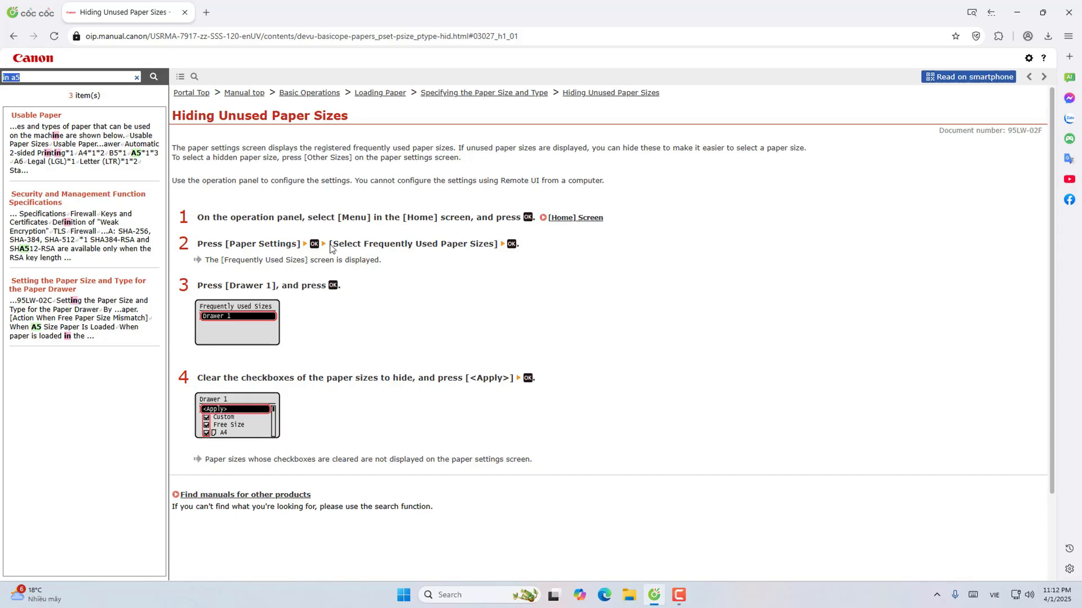
{"action": "mouse_move", "coordinate": [250, 125]}
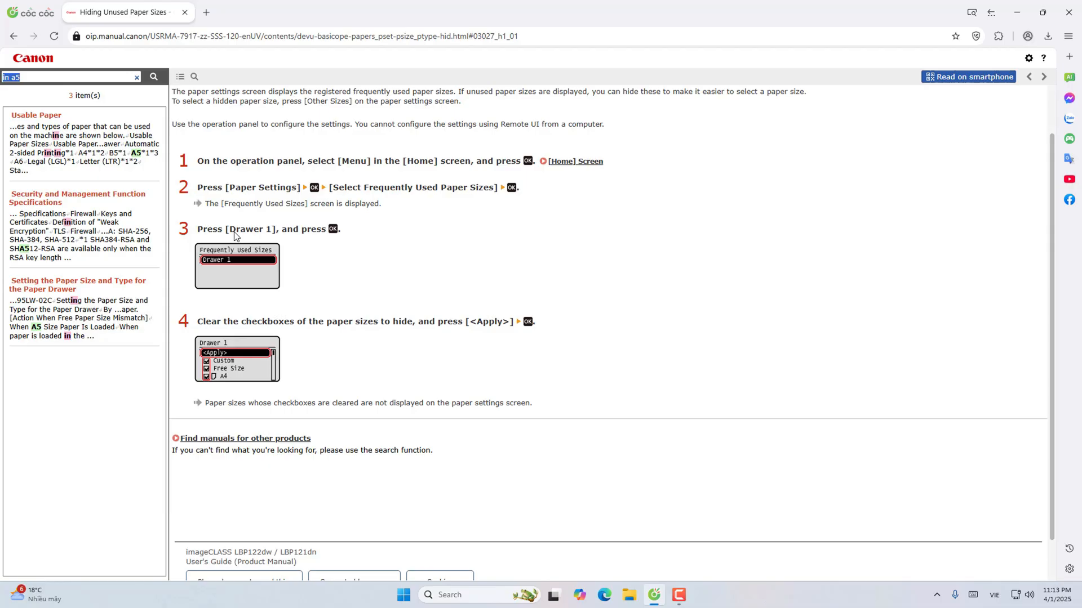
{"action": "mouse_move", "coordinate": [541, 115]}
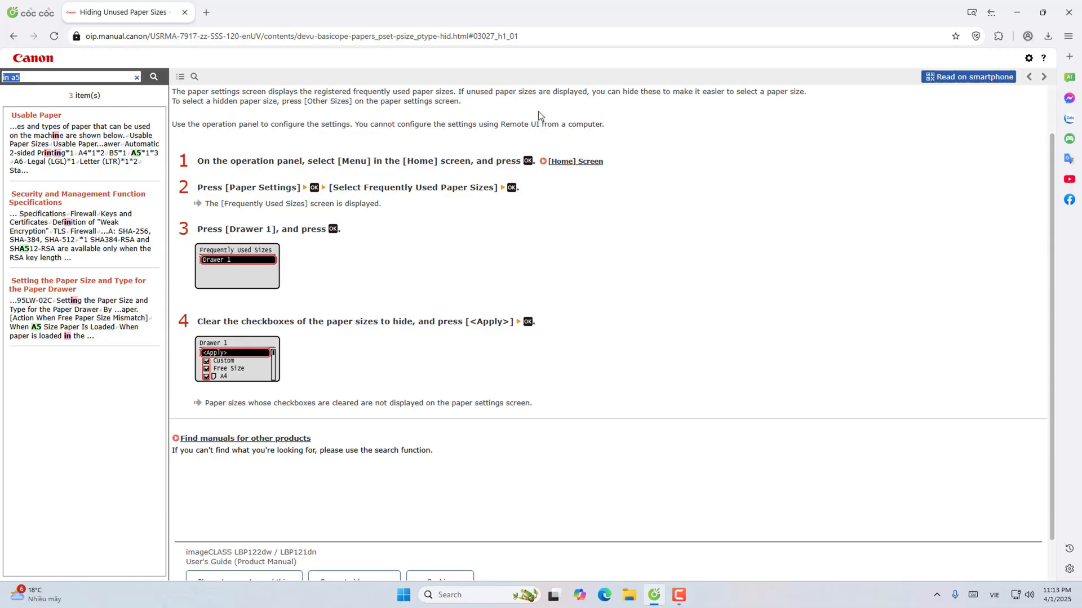
Step: Stay on the Hiding Unused Paper Sizes page and read down to step 4's note and footer
{"action": "left_click", "coordinate": [575, 161]}
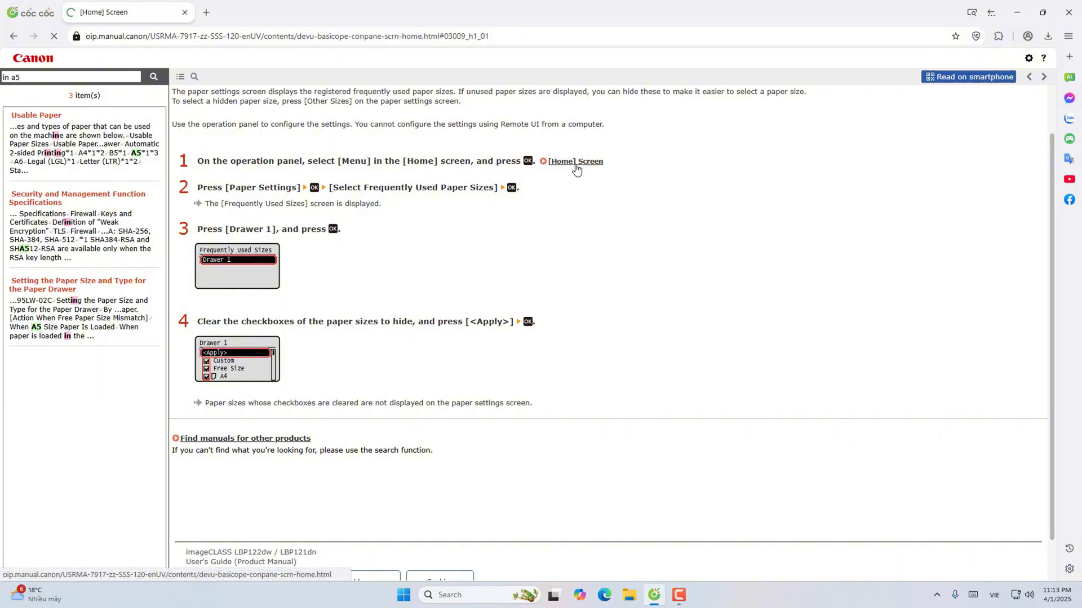
{"action": "left_click", "coordinate": [575, 161]}
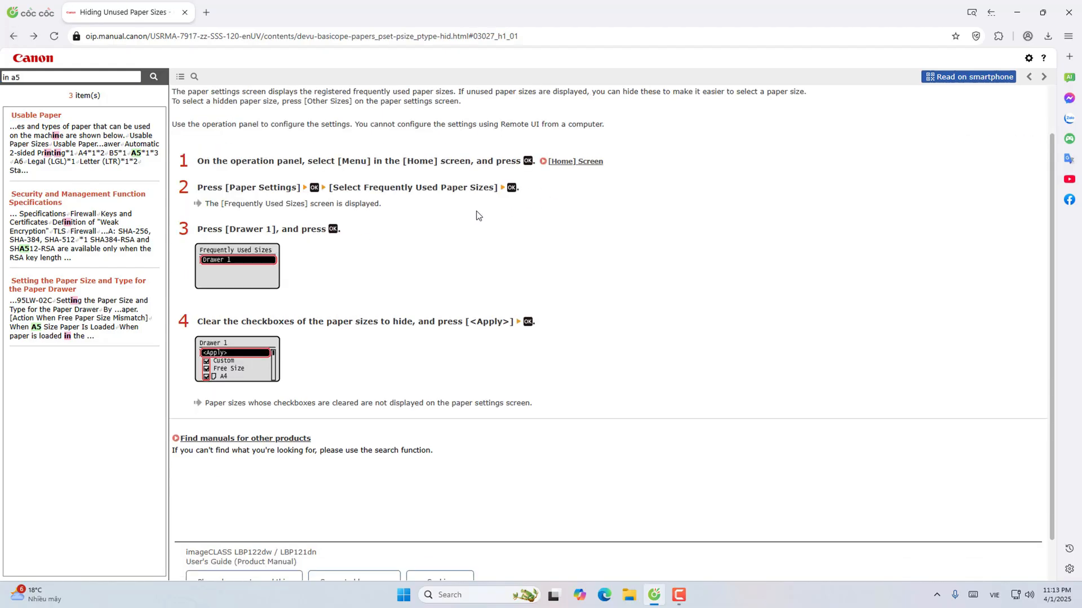
{"action": "mouse_move", "coordinate": [379, 219]}
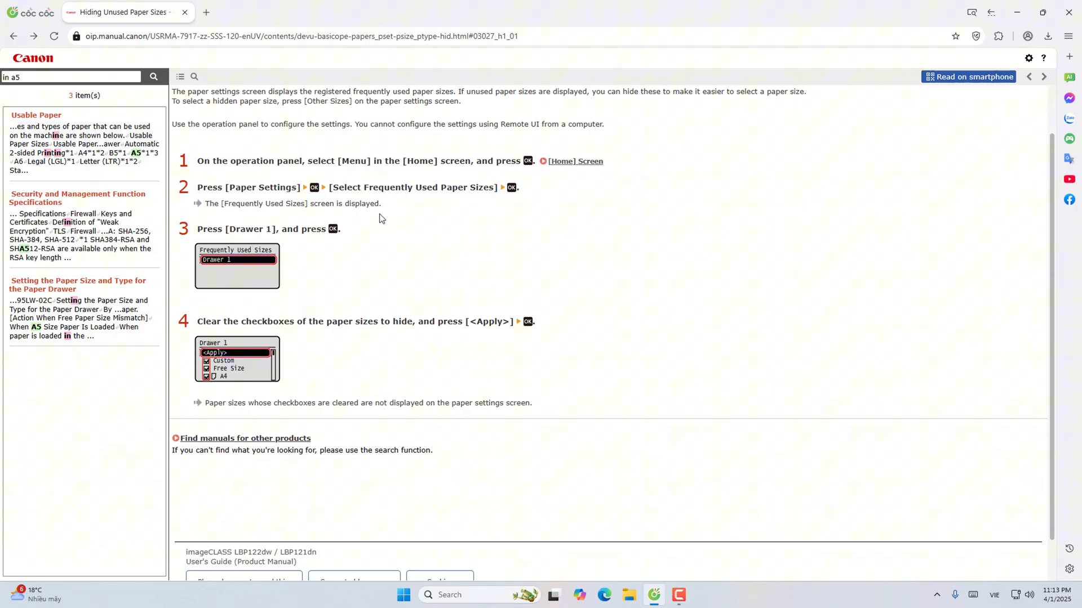
{"action": "mouse_move", "coordinate": [276, 192]}
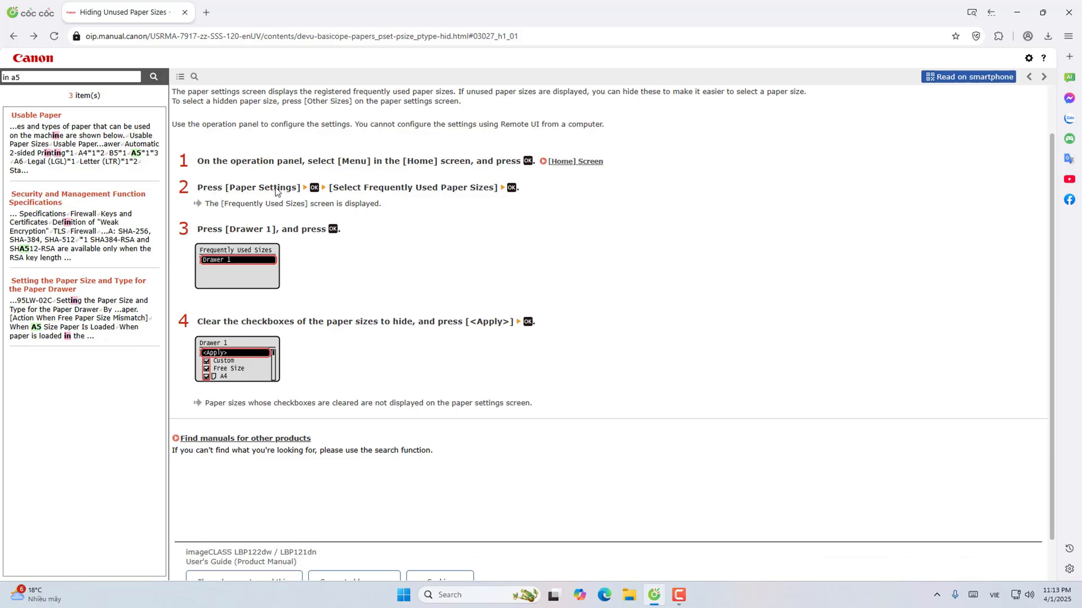
{"action": "mouse_move", "coordinate": [365, 201]}
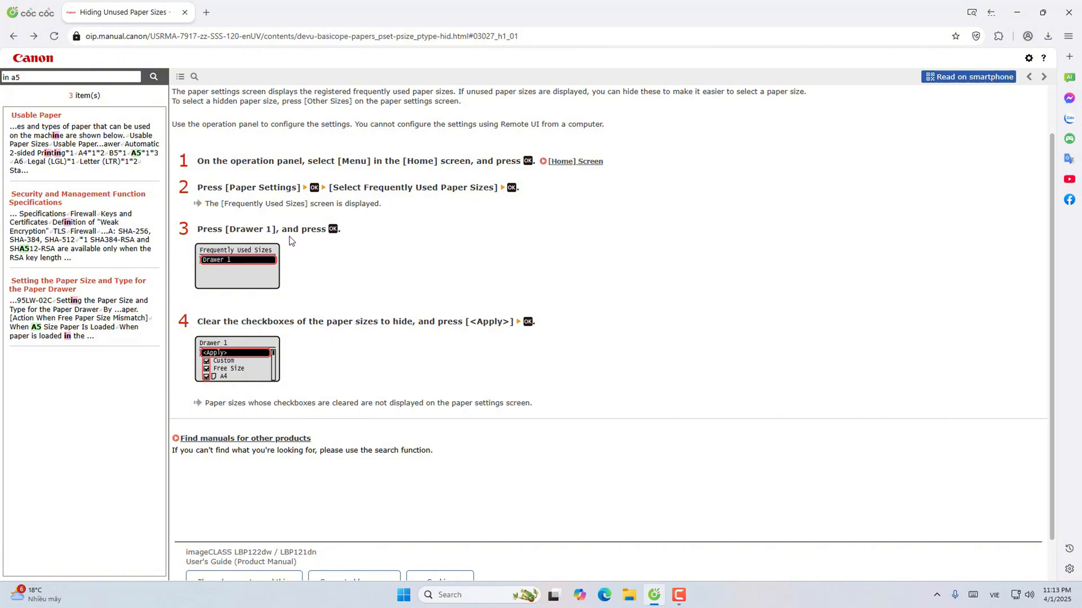
{"action": "mouse_move", "coordinate": [230, 243]}
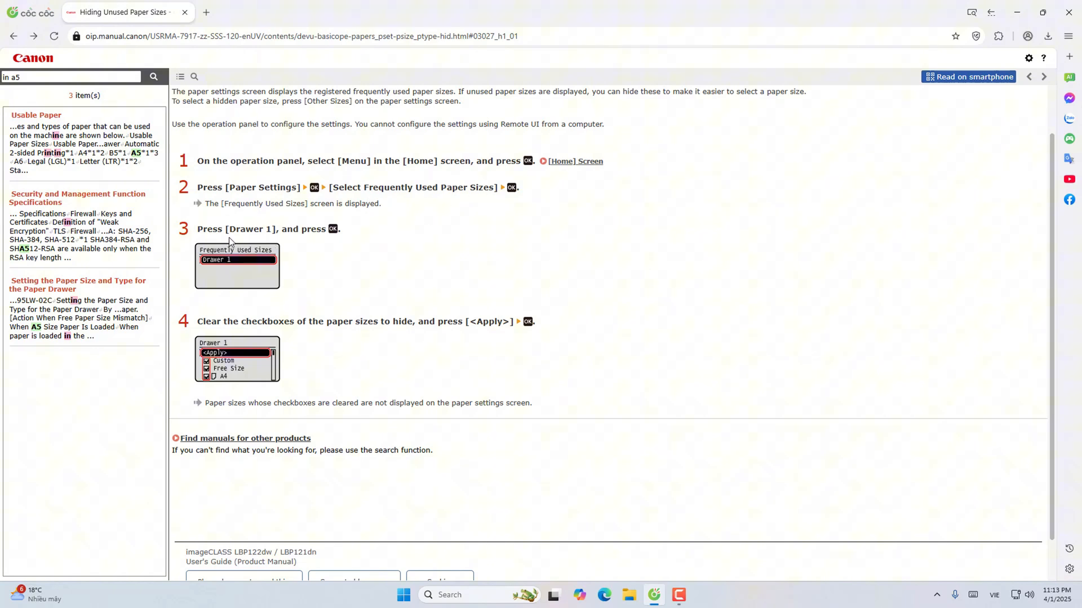
{"action": "scroll", "scroll_direction": "down", "scroll_amount": 3}
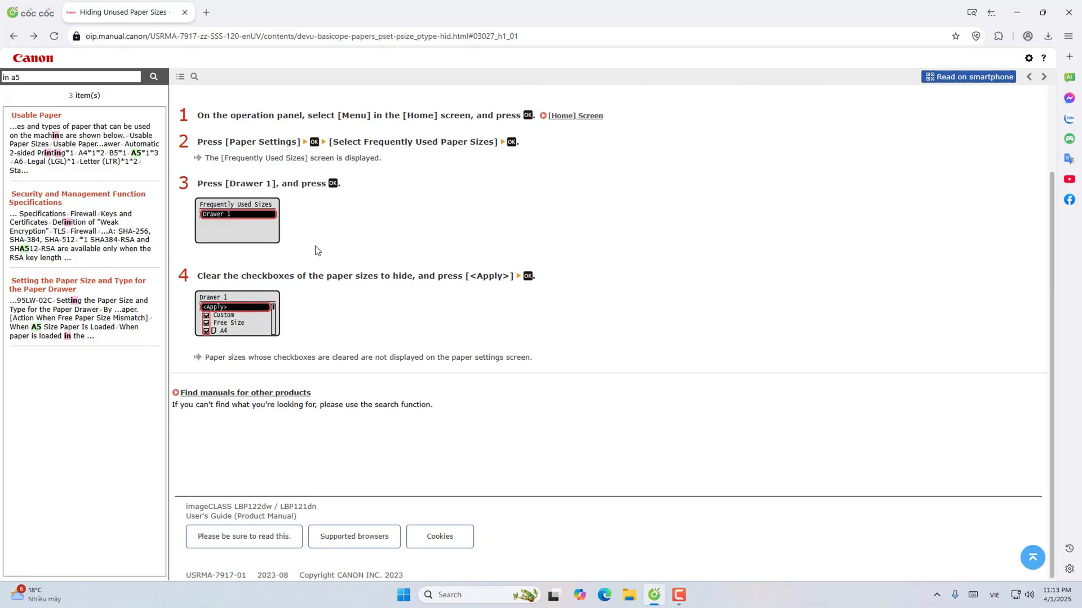
{"action": "mouse_move", "coordinate": [314, 237]}
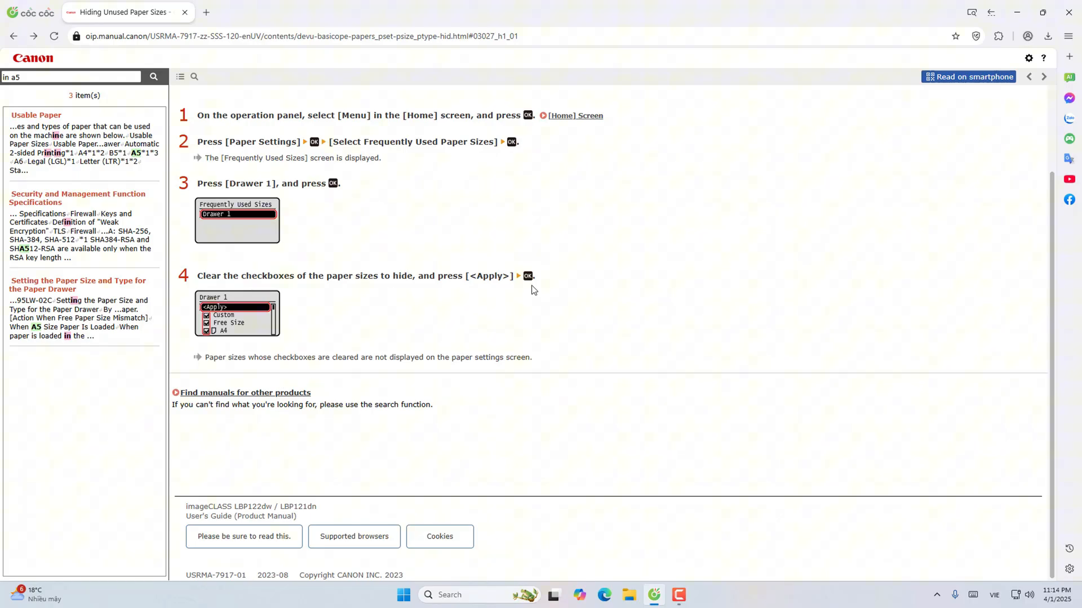
{"action": "mouse_move", "coordinate": [412, 311]}
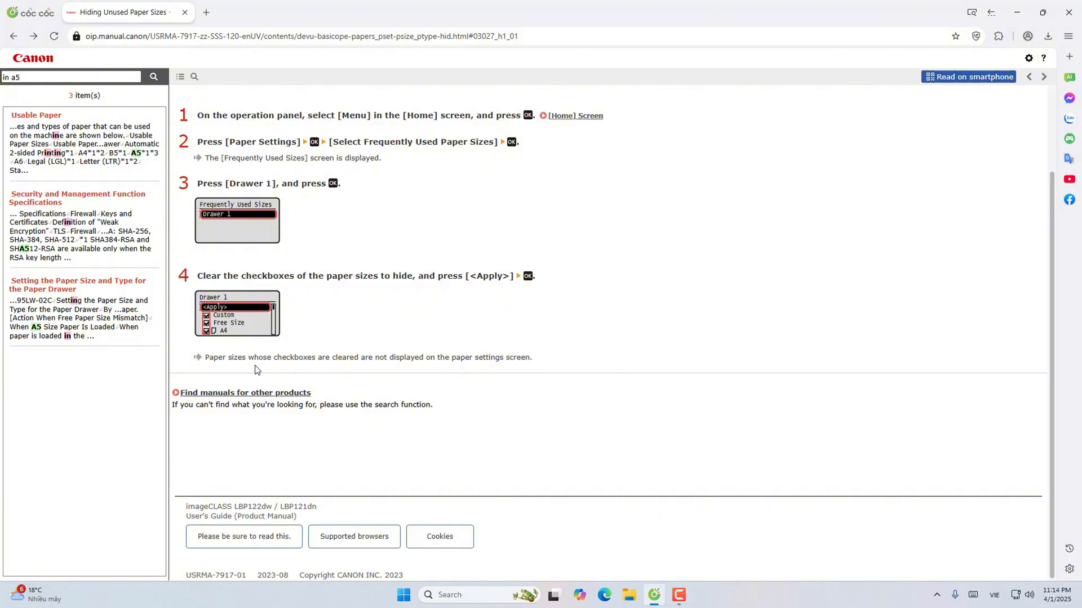
{"action": "mouse_move", "coordinate": [317, 370]}
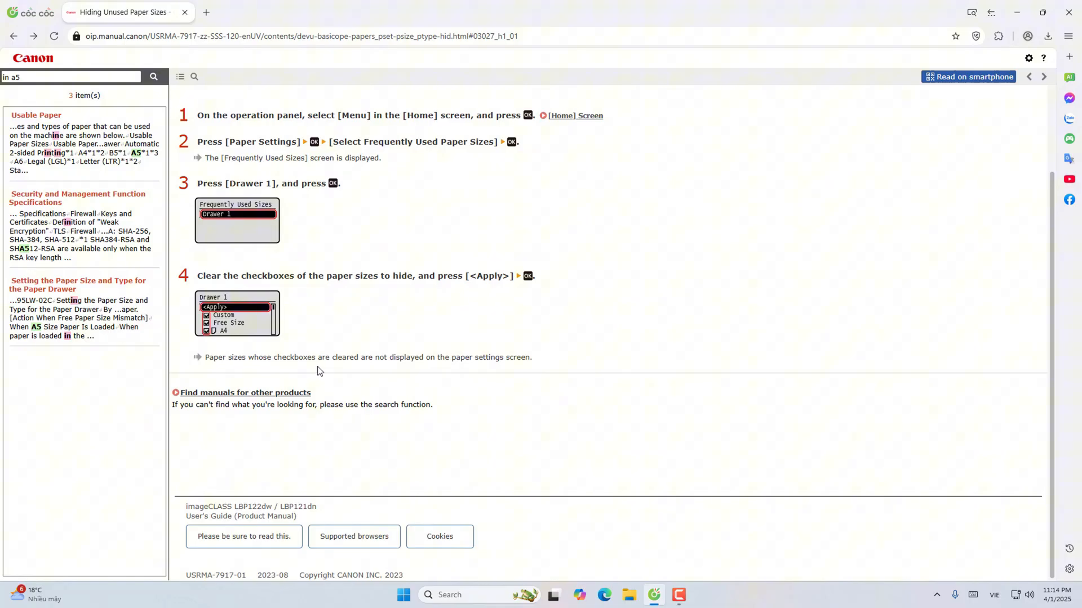
{"action": "mouse_move", "coordinate": [436, 358]}
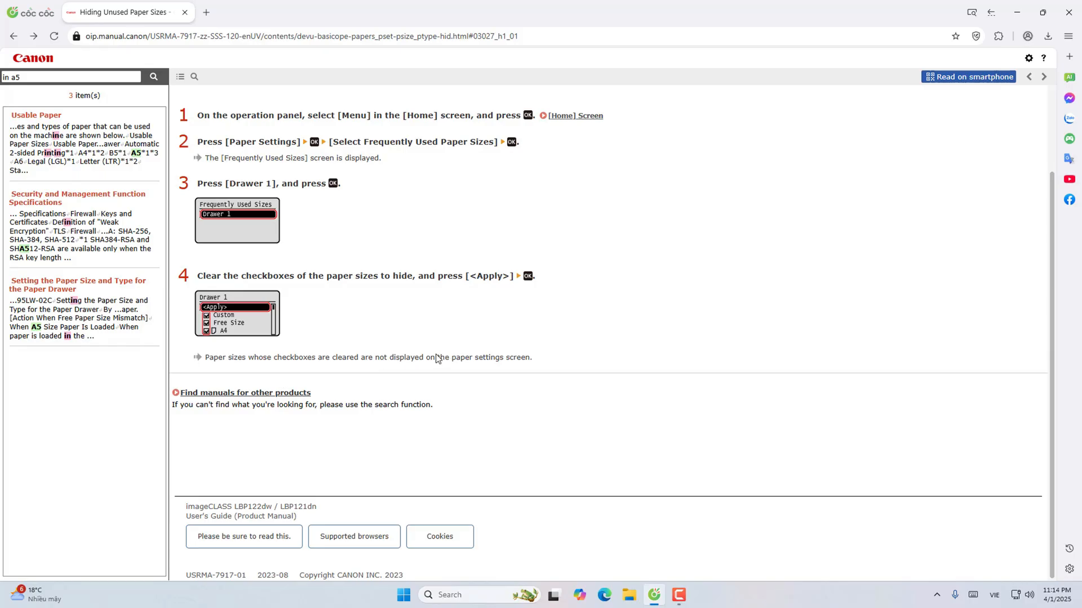
{"action": "mouse_move", "coordinate": [356, 350]}
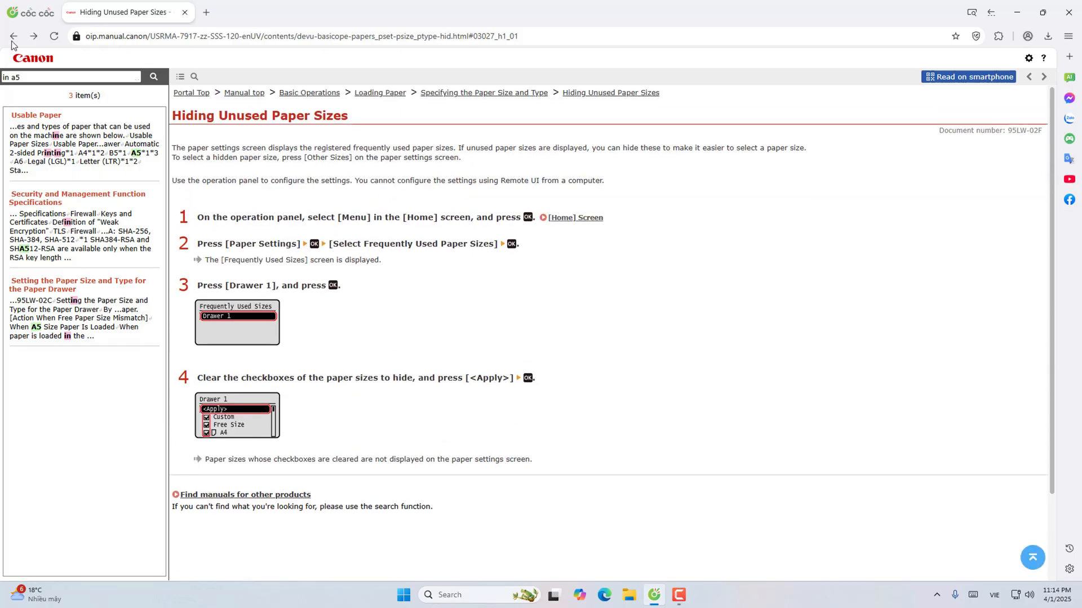
Step: Go back to the paper drawer size and type page and follow the [Home] Screen link in step 1
{"action": "left_click", "coordinate": [77, 284]}
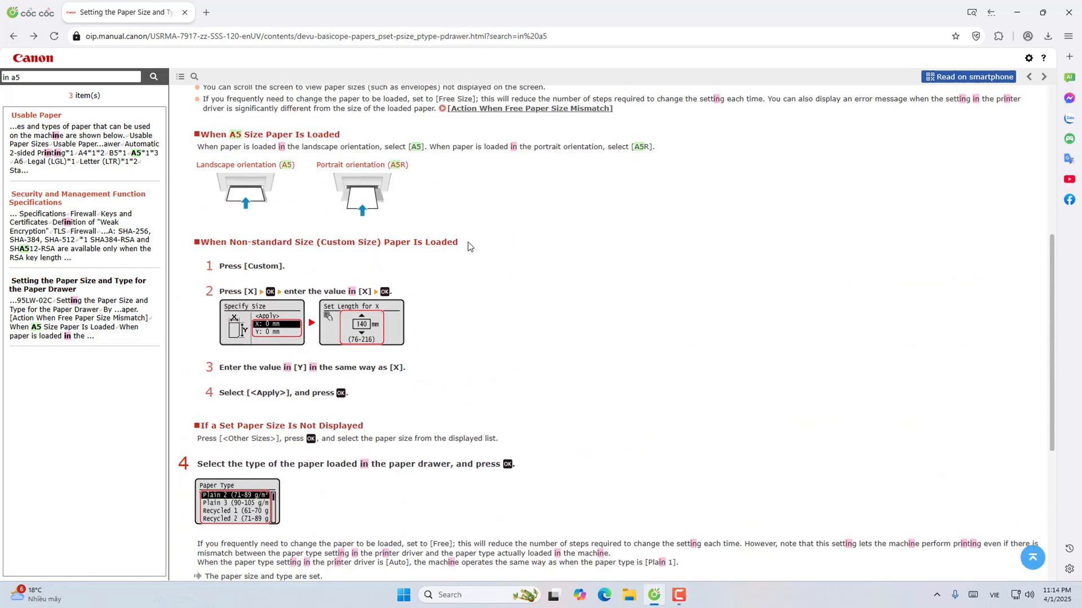
{"action": "scroll", "scroll_direction": "up", "scroll_amount": 3}
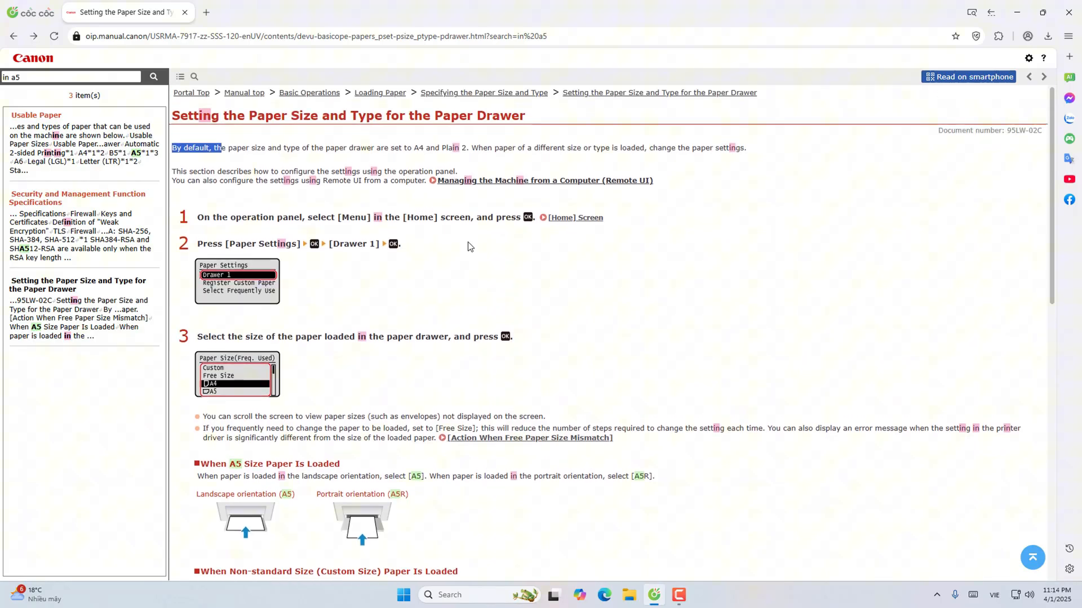
{"action": "left_click", "coordinate": [575, 217]}
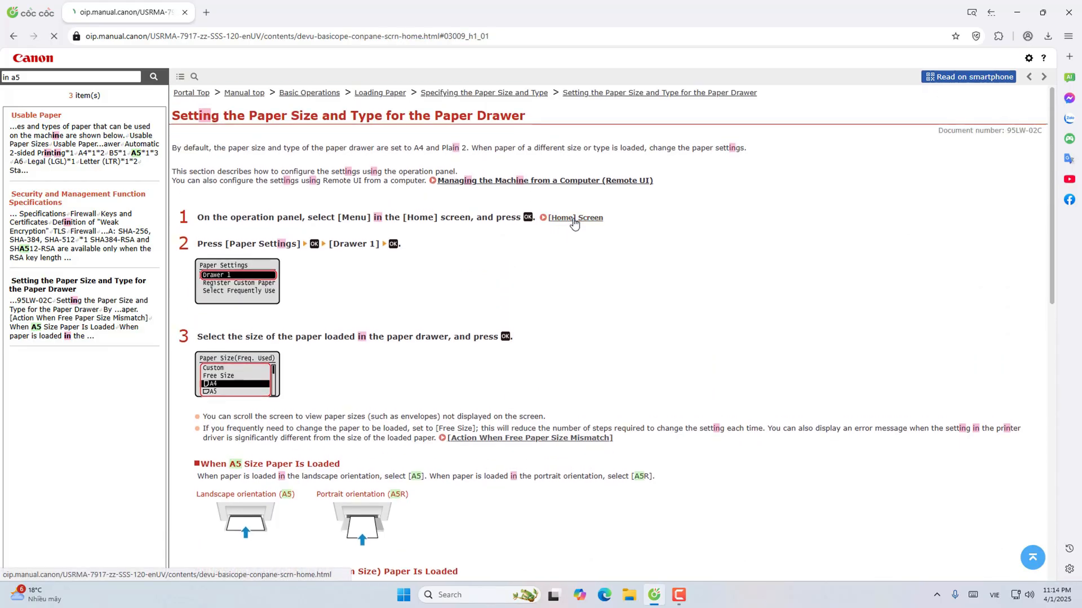
Step: Read the [Home] Screen page down to the Function and Setting Buttons section and footer
{"action": "left_click", "coordinate": [575, 217]}
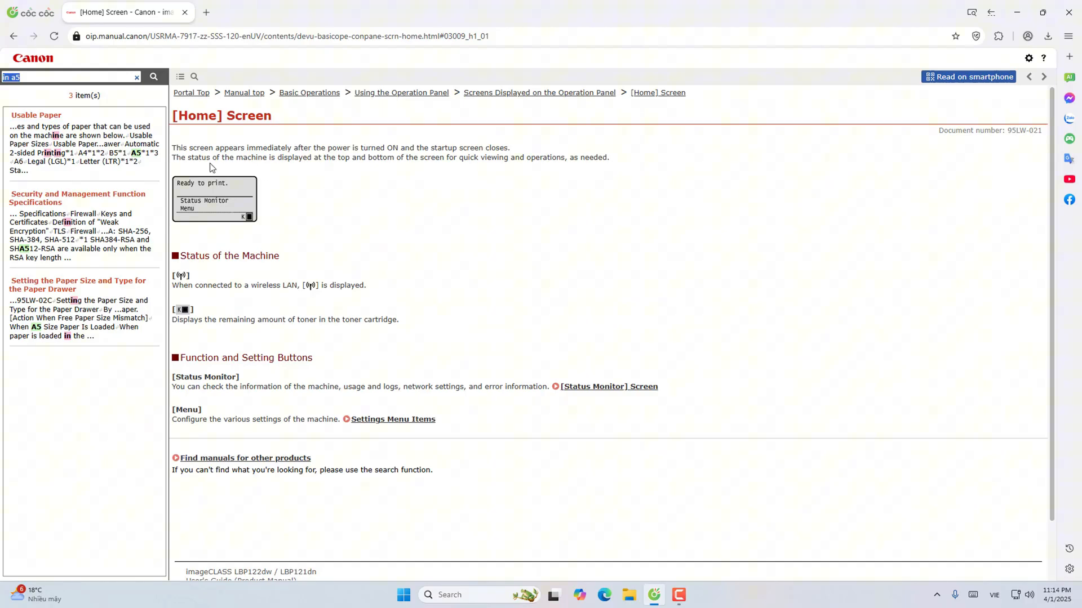
{"action": "mouse_move", "coordinate": [244, 175]}
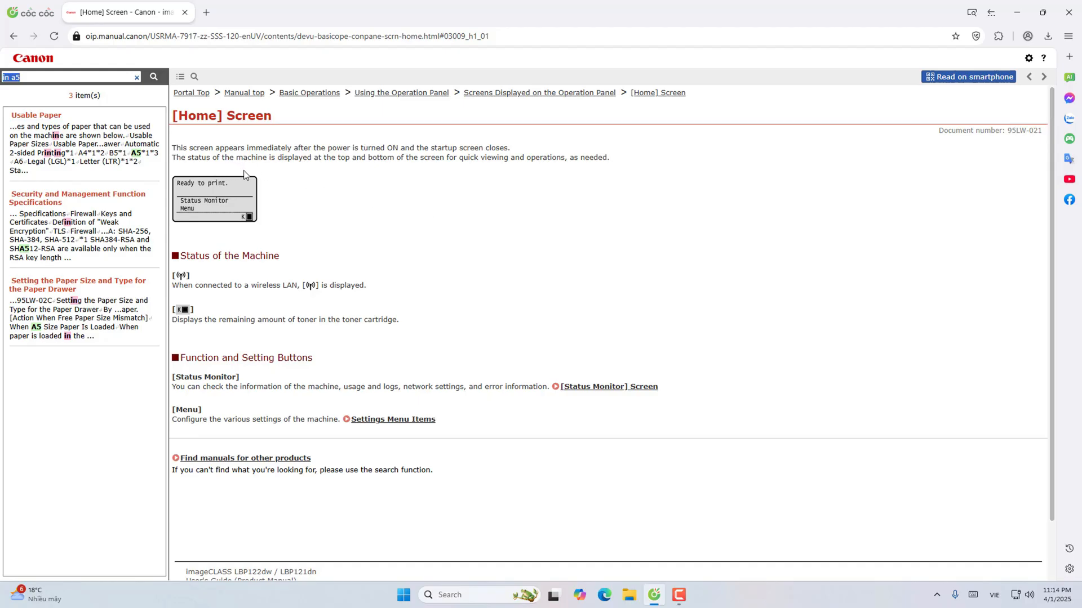
{"action": "mouse_move", "coordinate": [246, 175]}
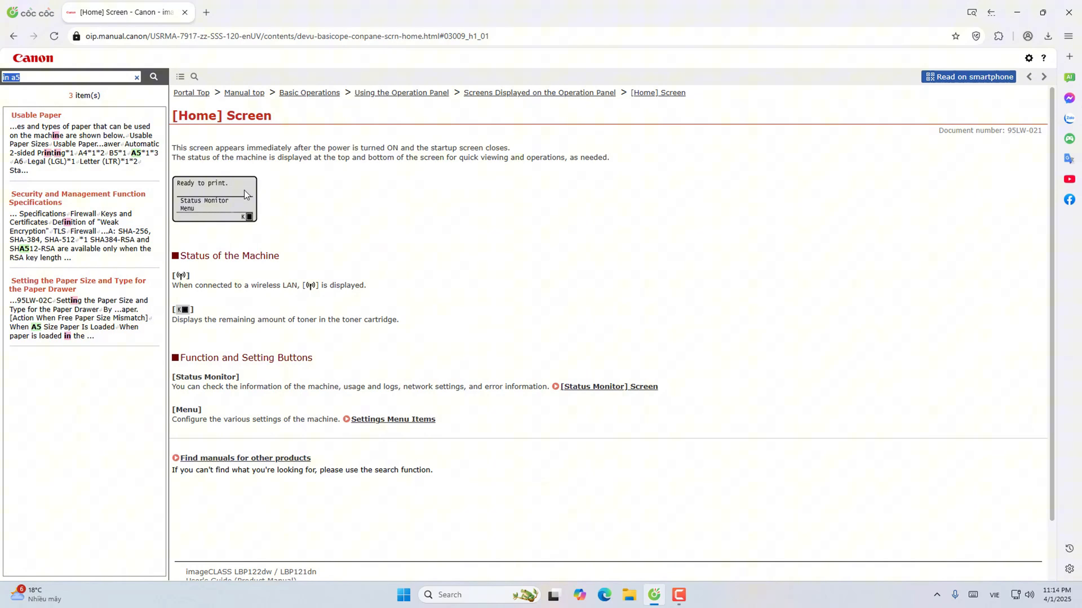
{"action": "mouse_move", "coordinate": [212, 249]}
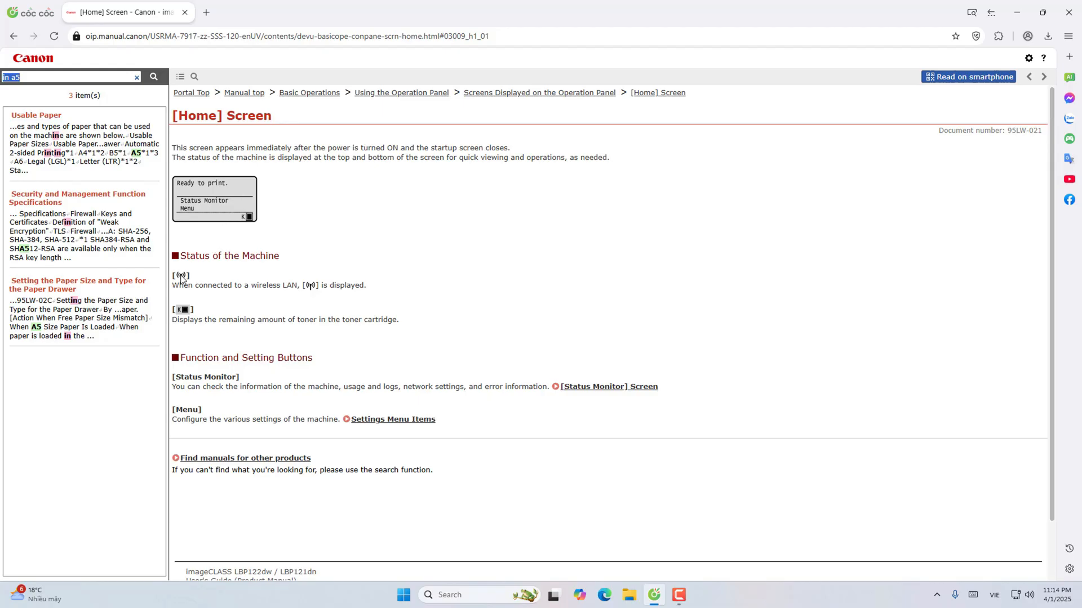
{"action": "mouse_move", "coordinate": [315, 293]}
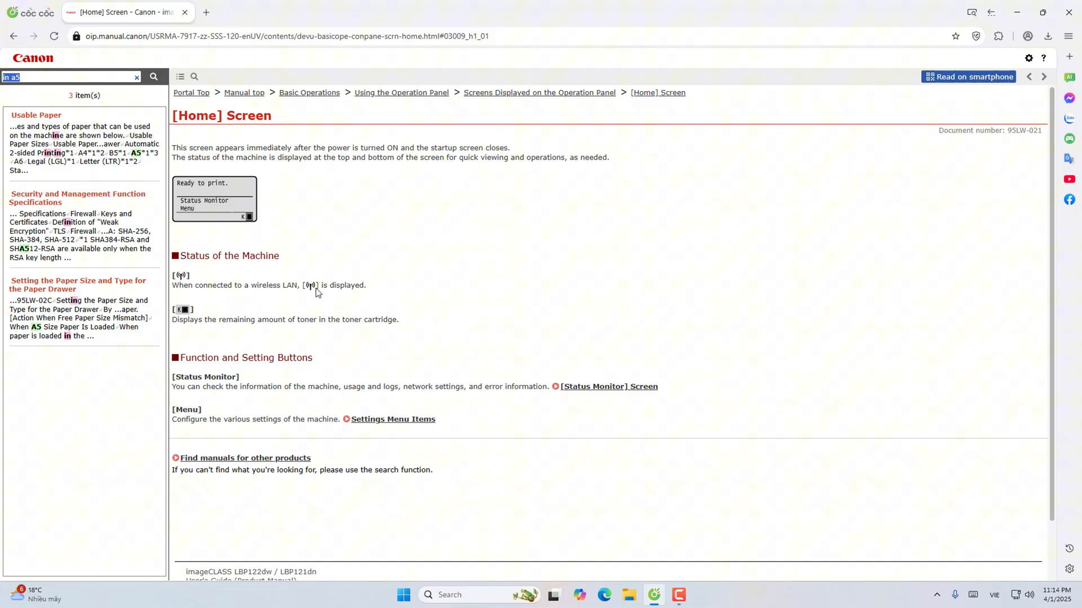
{"action": "mouse_move", "coordinate": [343, 293]}
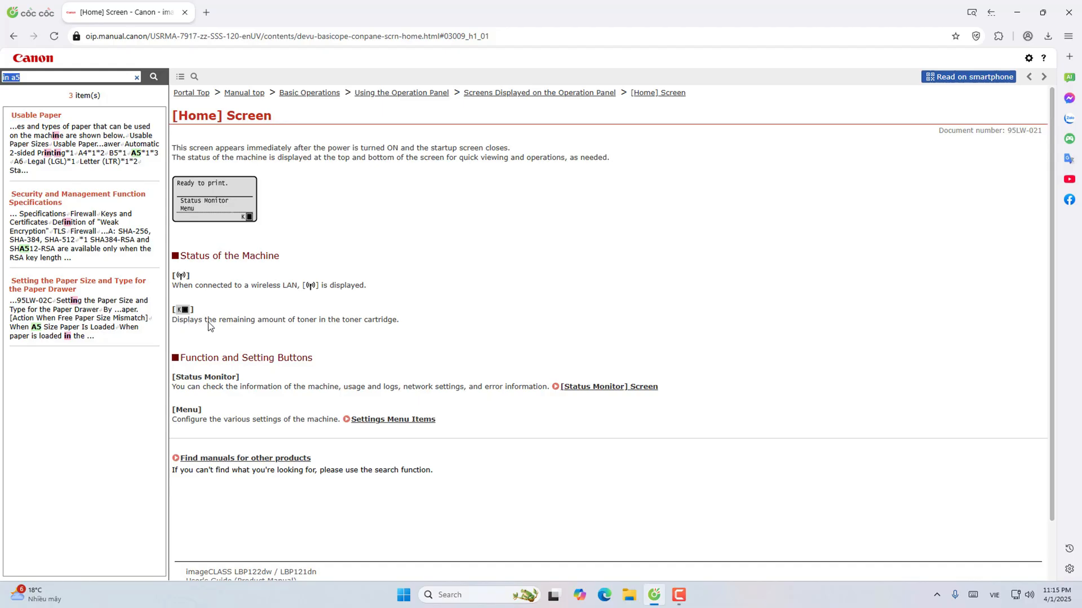
{"action": "scroll", "scroll_direction": "down", "scroll_amount": 3}
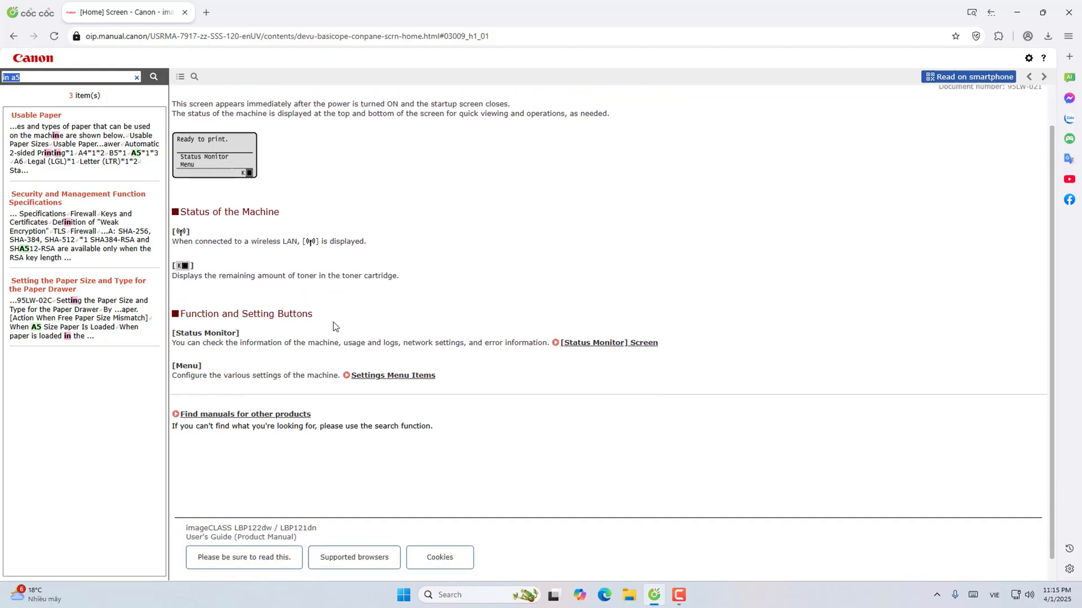
{"action": "scroll", "scroll_direction": "down", "scroll_amount": 3}
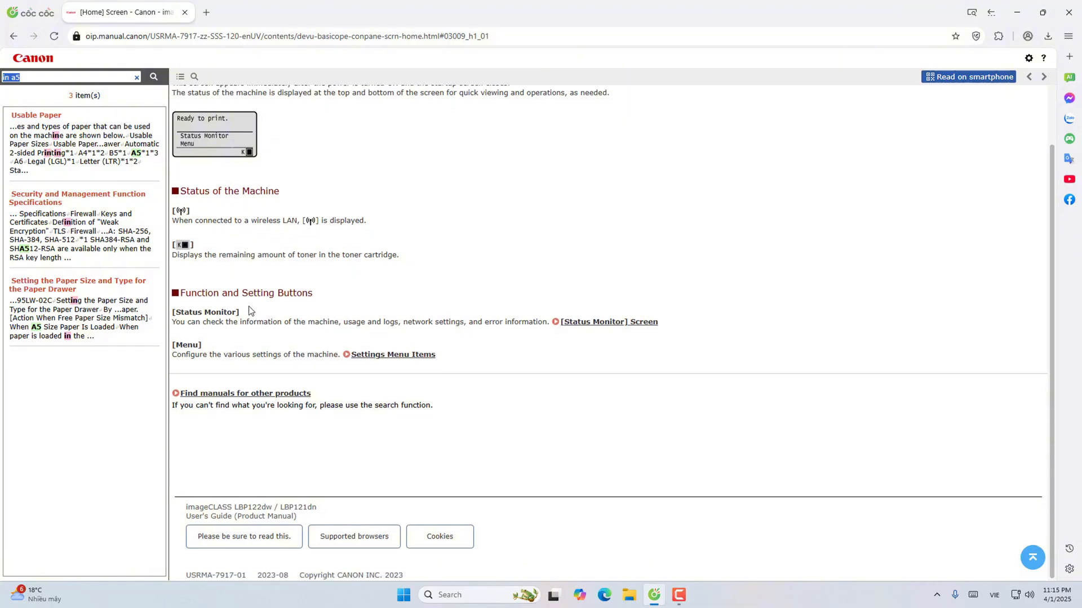
{"action": "mouse_move", "coordinate": [237, 311]}
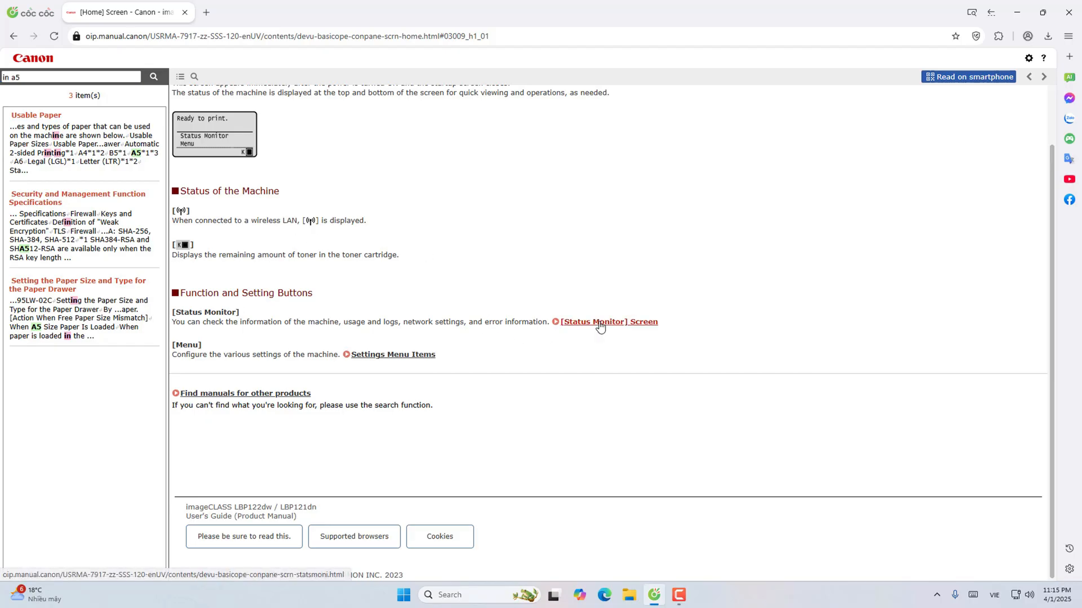
Step: Follow the [Status Monitor] Screen link and read its IPv4, error information and device status items
{"action": "left_click", "coordinate": [609, 321]}
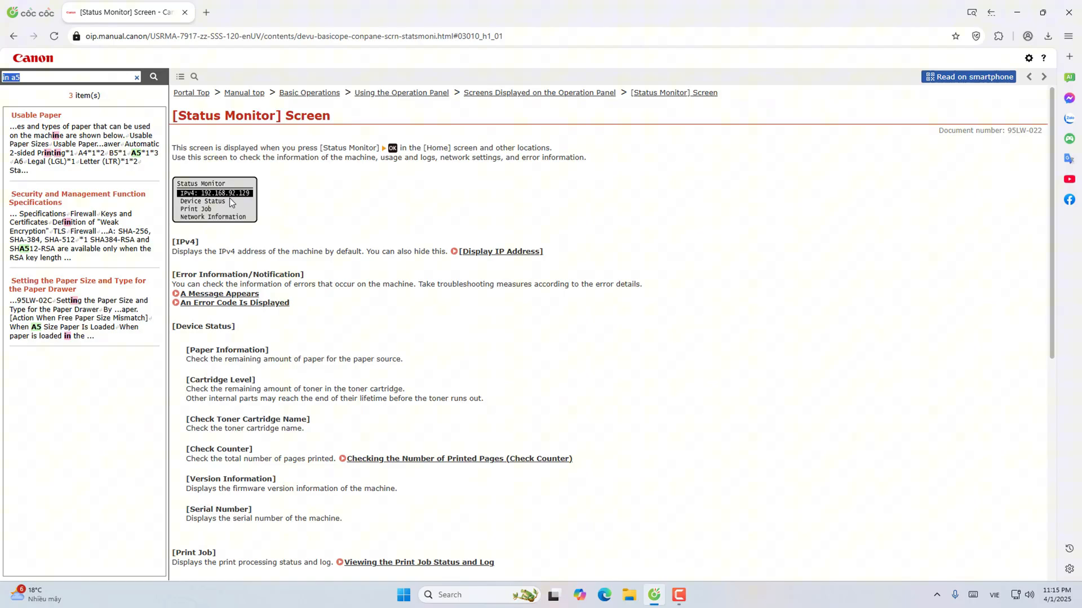
{"action": "mouse_move", "coordinate": [210, 169]}
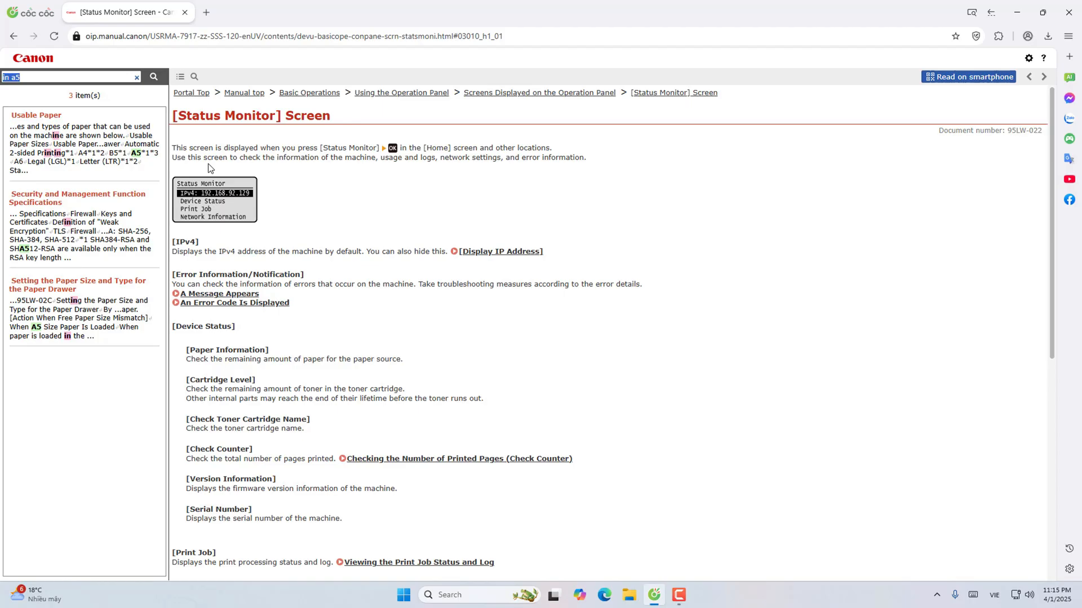
{"action": "mouse_move", "coordinate": [214, 170]}
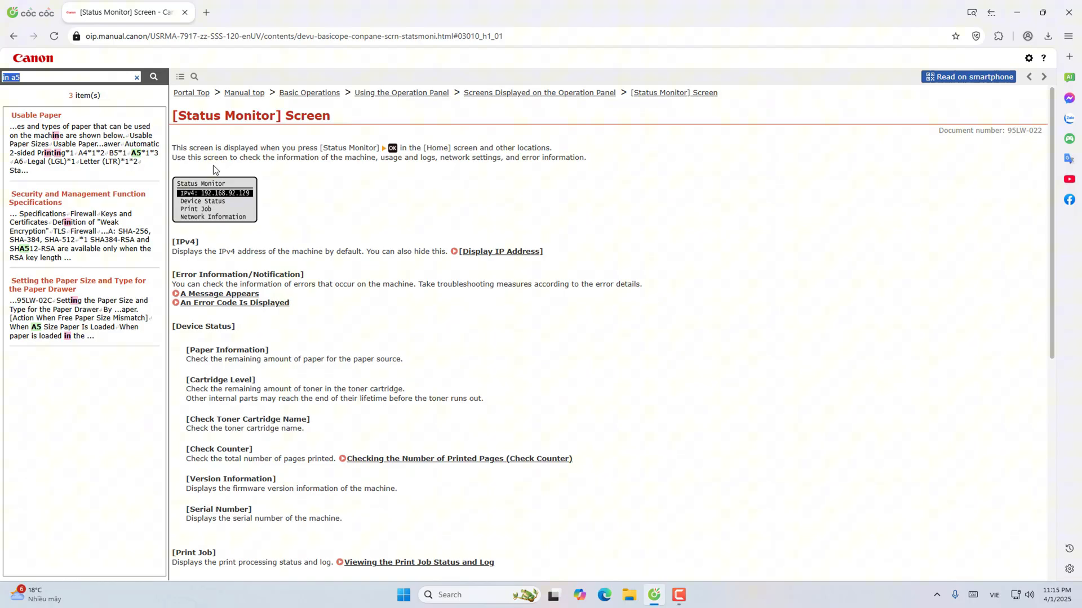
{"action": "mouse_move", "coordinate": [253, 280]}
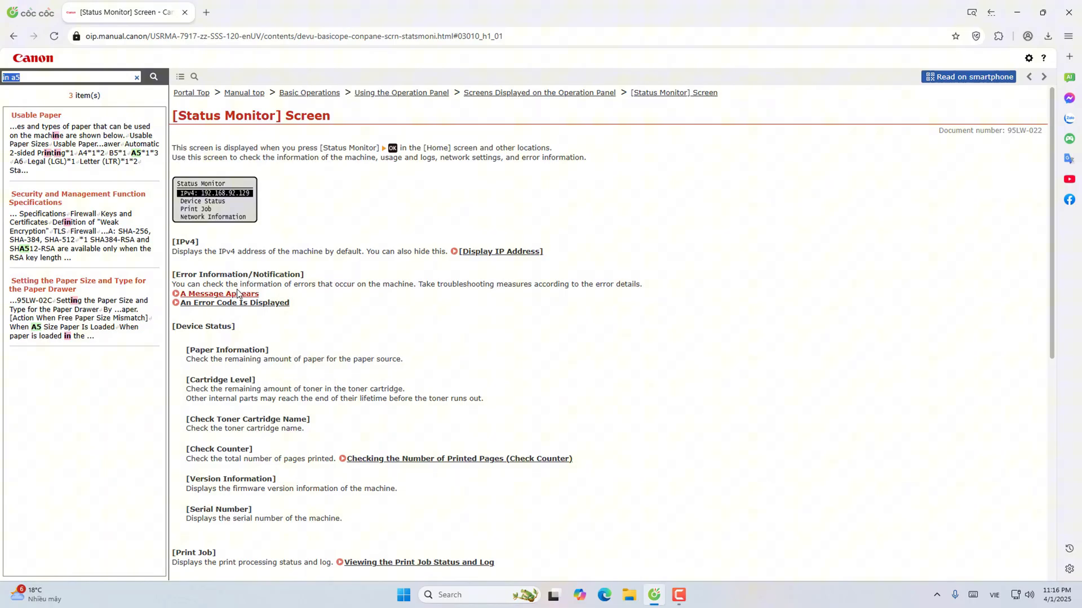
{"action": "left_click", "coordinate": [222, 293]}
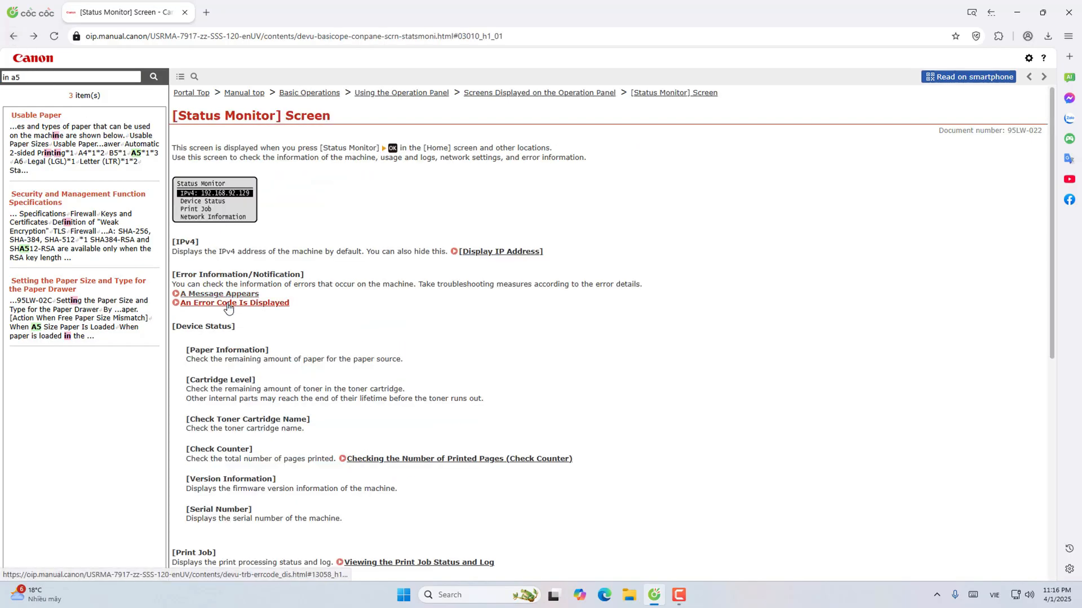
{"action": "left_click", "coordinate": [234, 302]}
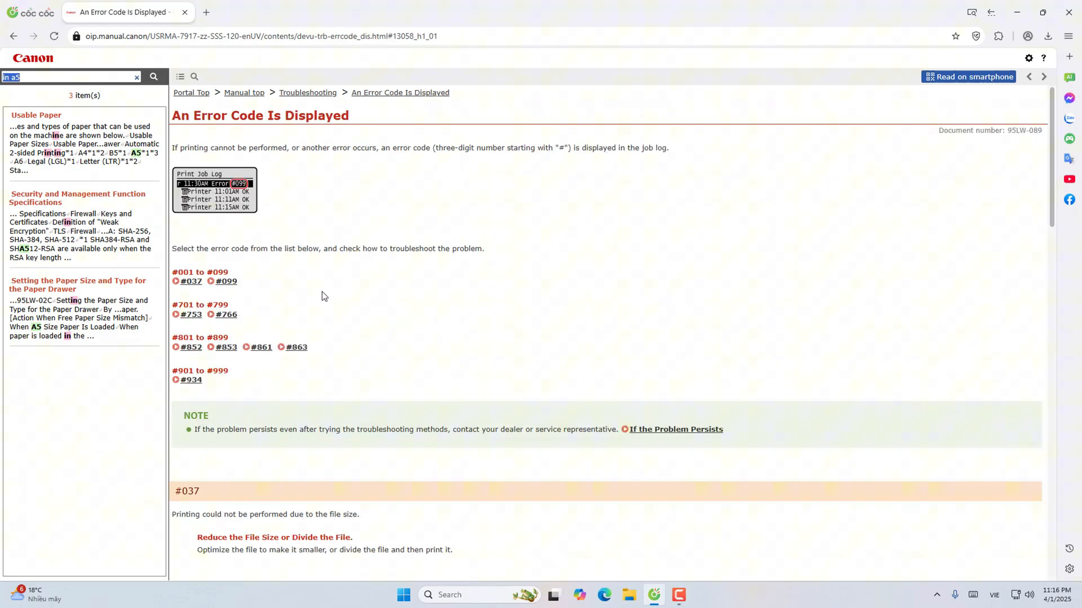
{"action": "mouse_move", "coordinate": [249, 392]}
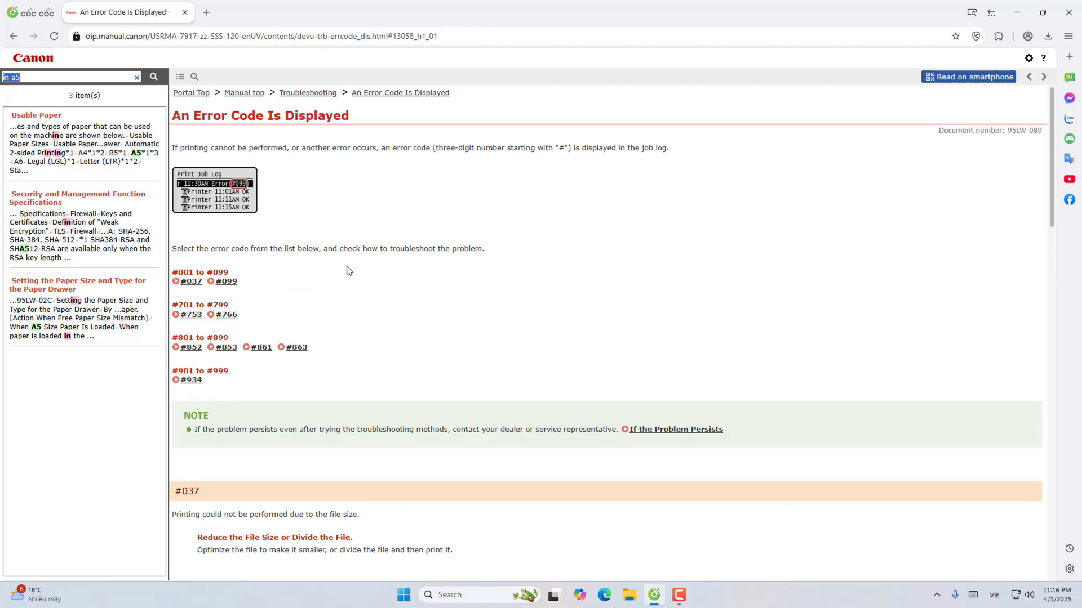
{"action": "mouse_move", "coordinate": [347, 271]}
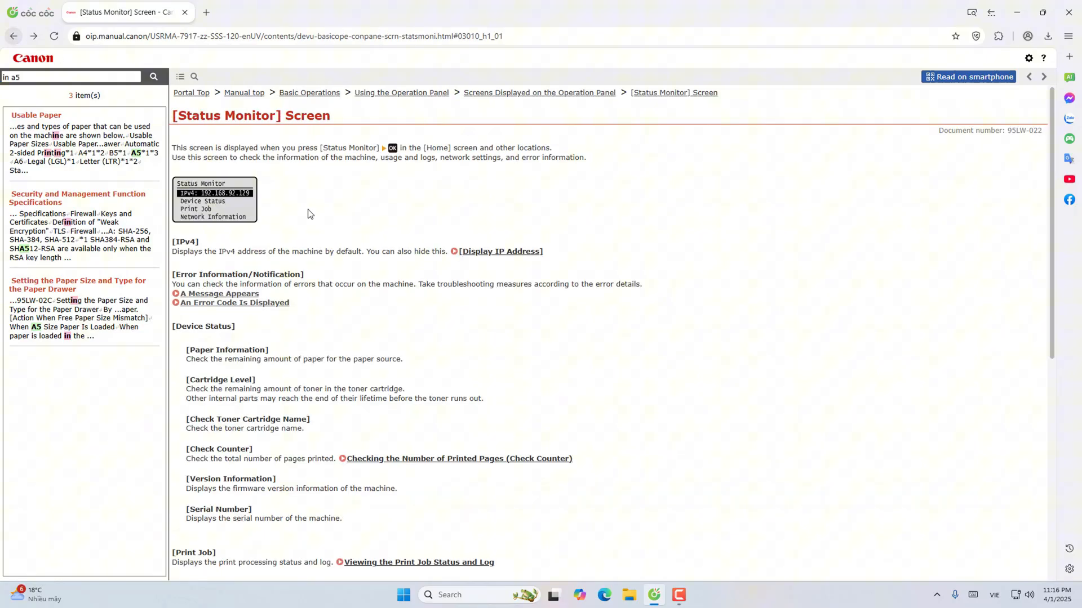
{"action": "scroll", "scroll_direction": "down", "scroll_amount": 3}
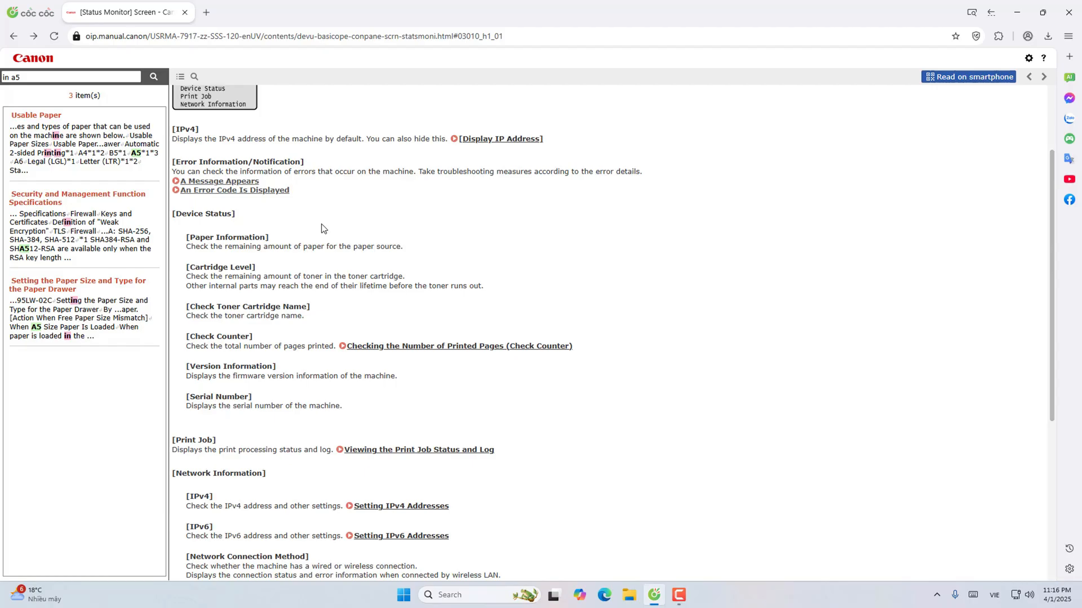
{"action": "mouse_move", "coordinate": [342, 244]}
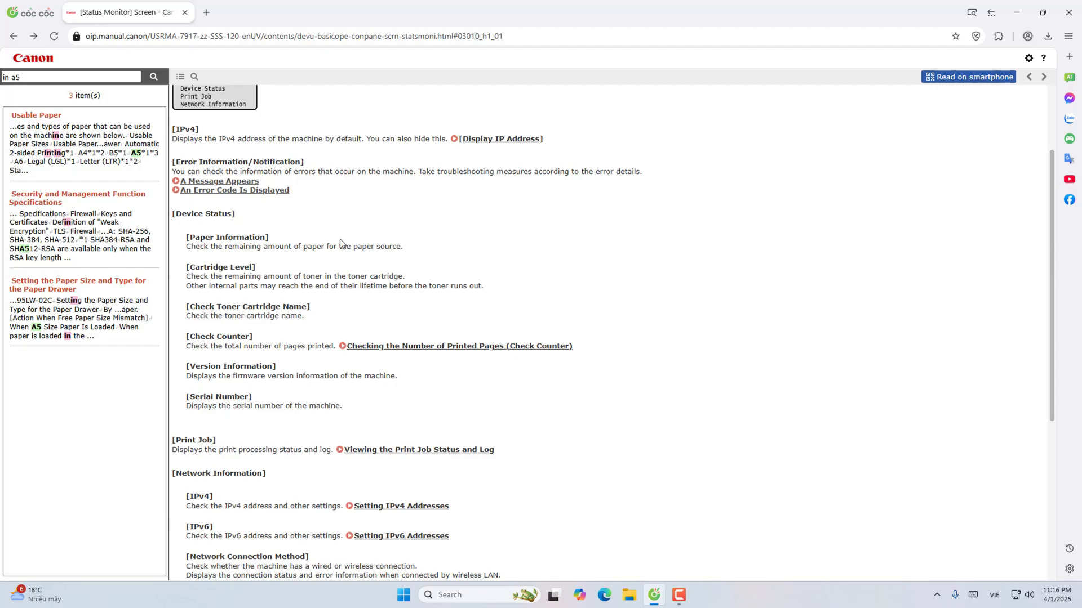
{"action": "scroll", "scroll_direction": "up", "scroll_amount": 3}
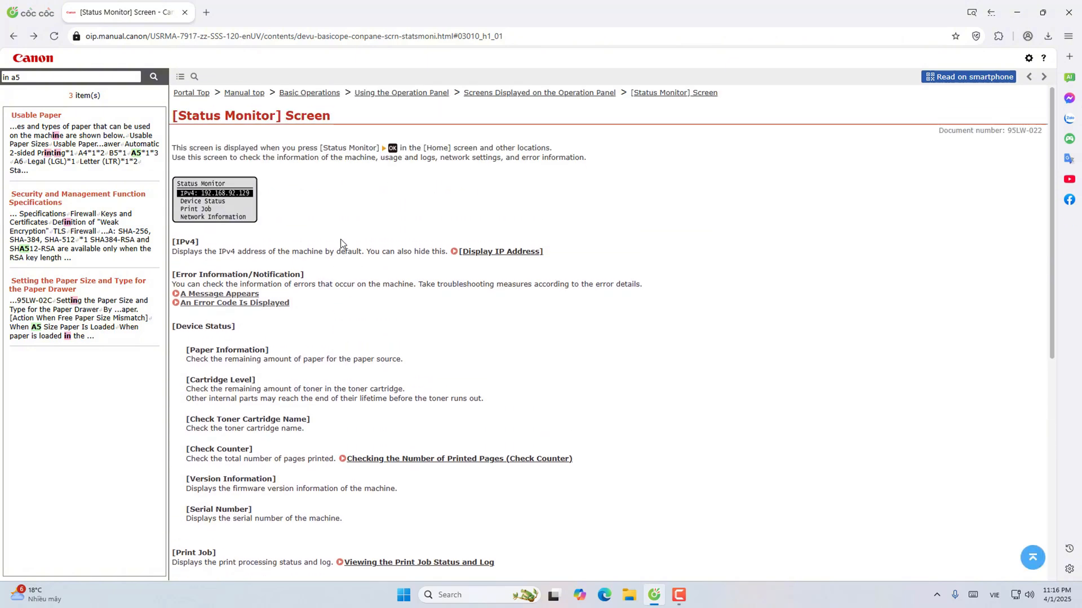
{"action": "scroll", "scroll_direction": "down", "scroll_amount": 3}
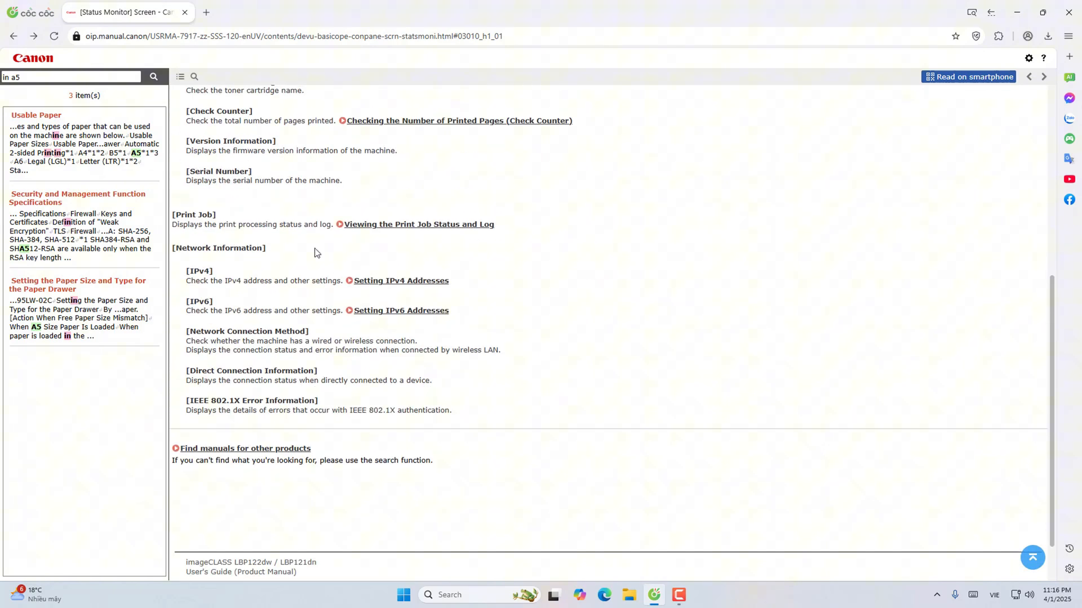